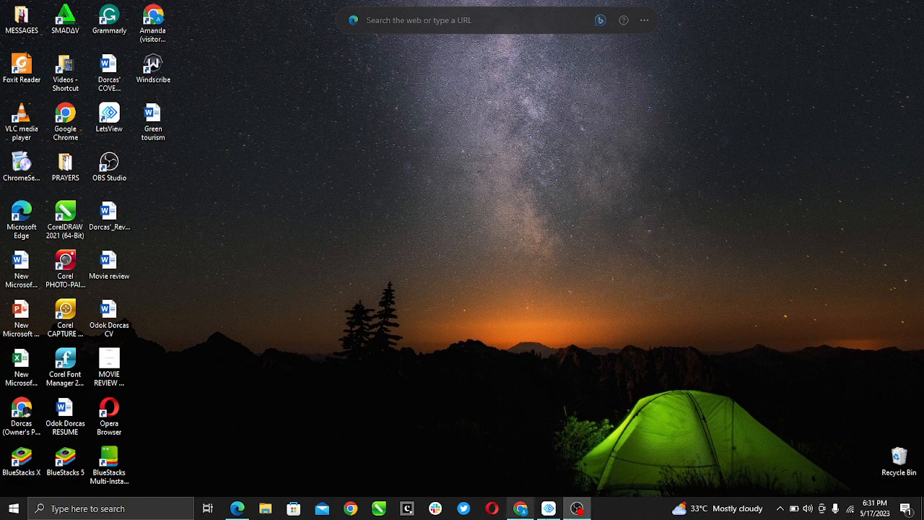
Dismiss LetsView, return to Calendly in the browser, and show the Create menu options
{"action": "double_click", "coordinate": [109, 114]}
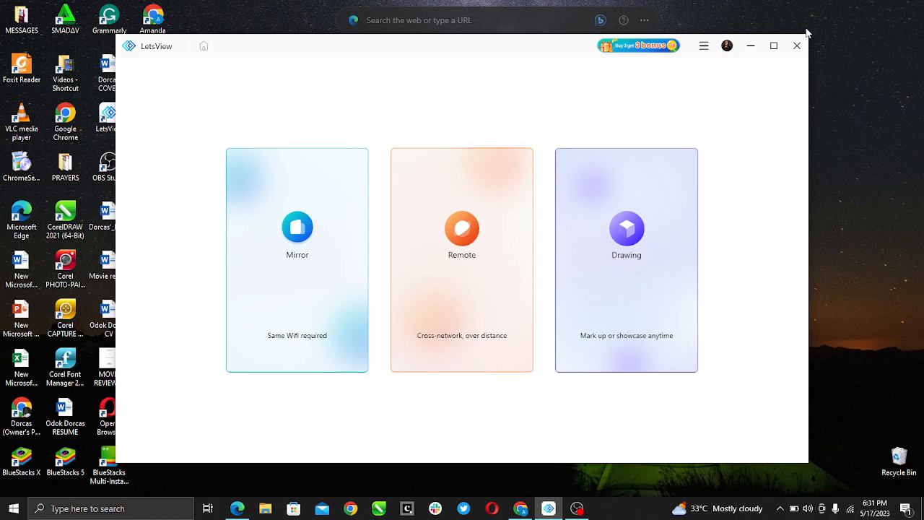
{"action": "left_click", "coordinate": [796, 46]}
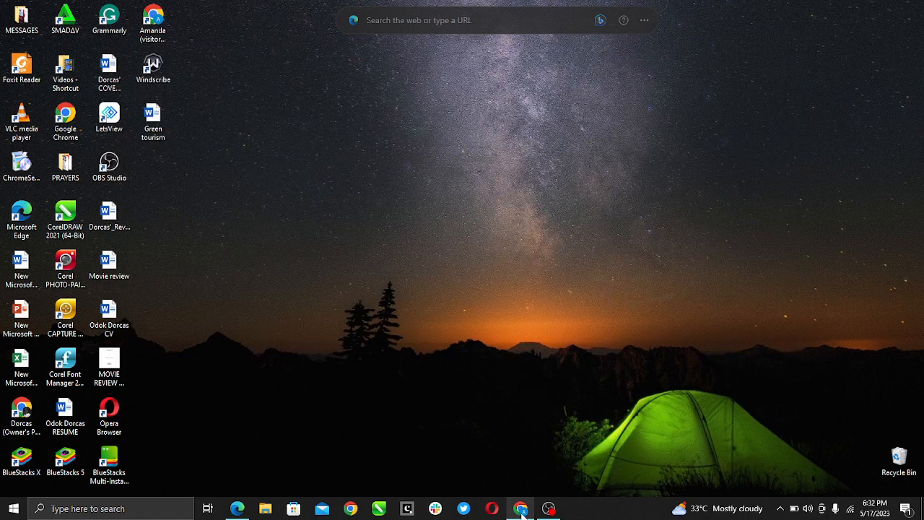
{"action": "left_click", "coordinate": [520, 508]}
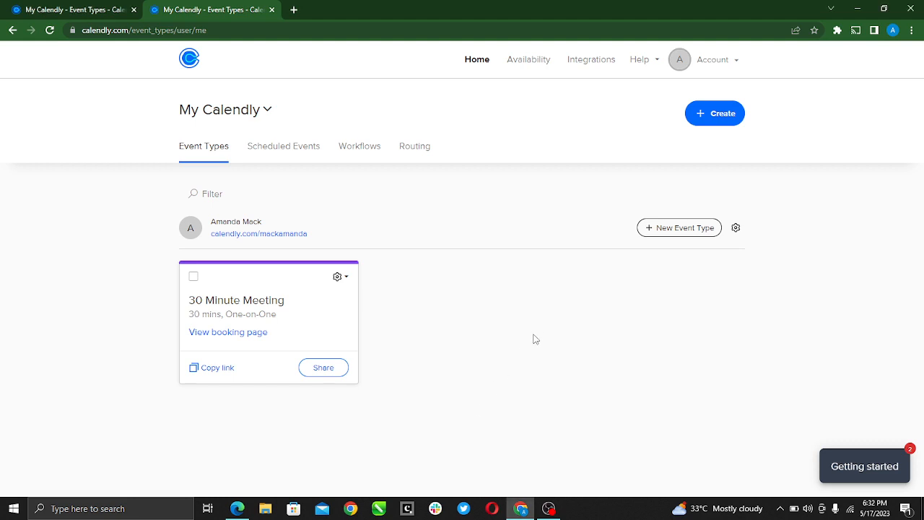
{"action": "mouse_move", "coordinate": [302, 135]}
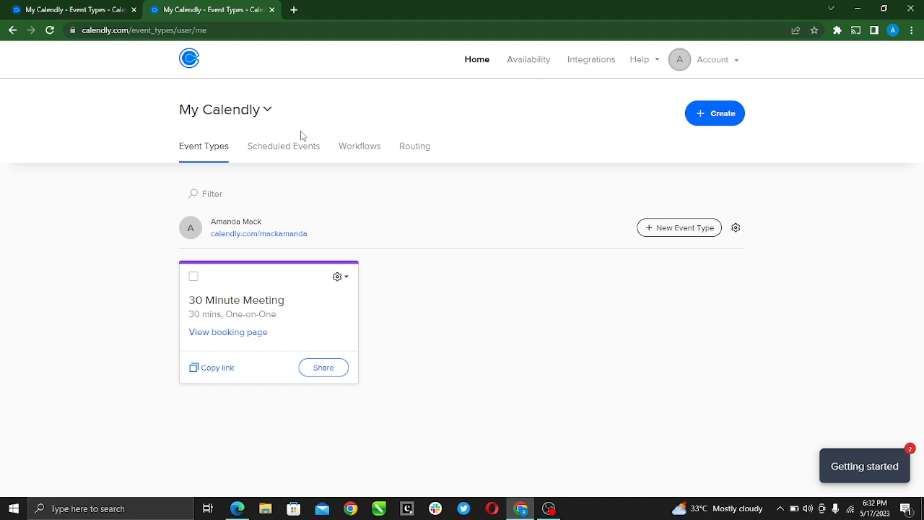
{"action": "mouse_move", "coordinate": [425, 229]}
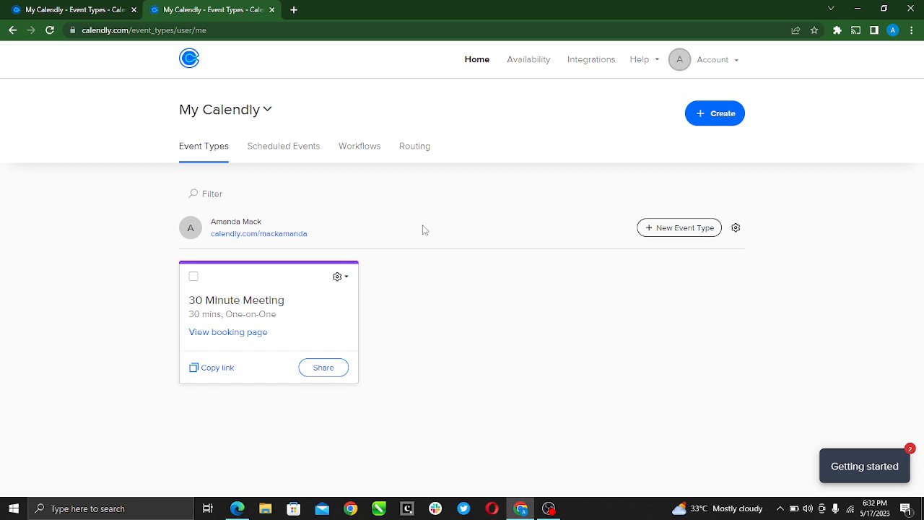
{"action": "mouse_move", "coordinate": [76, 37]}
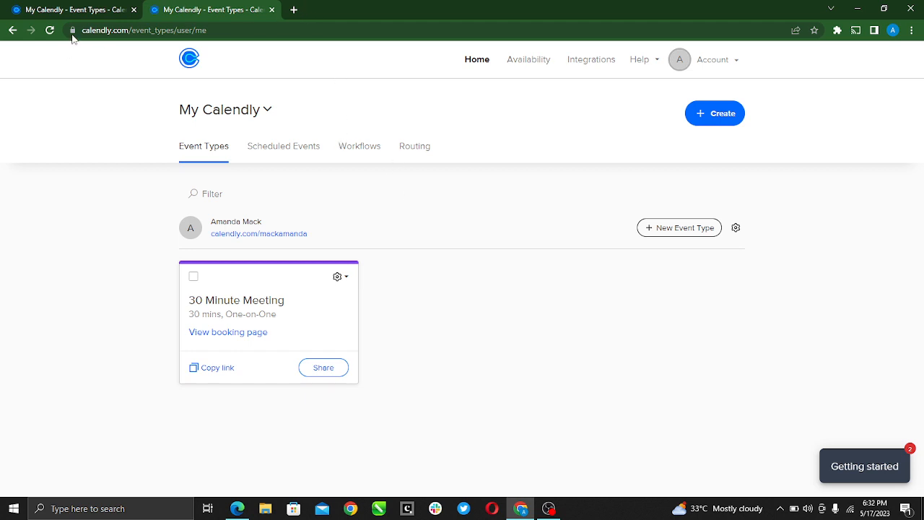
{"action": "mouse_move", "coordinate": [122, 42]}
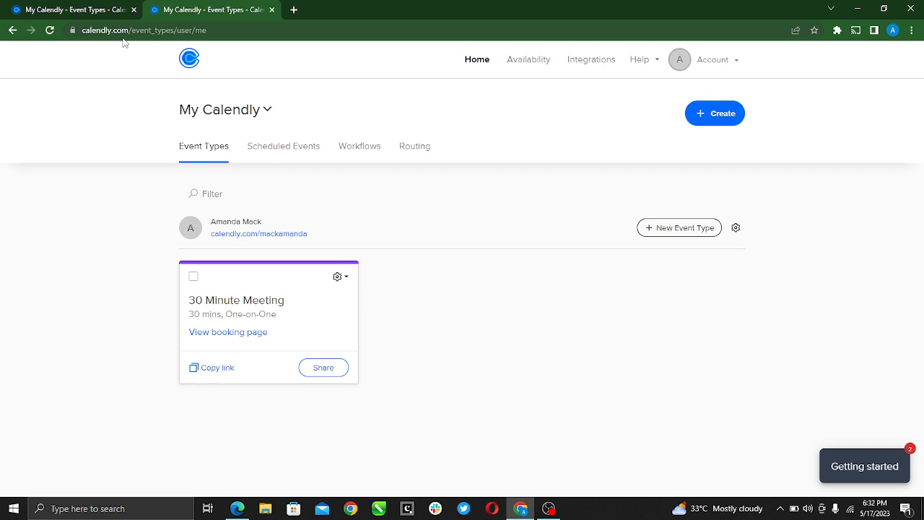
{"action": "mouse_move", "coordinate": [402, 245]}
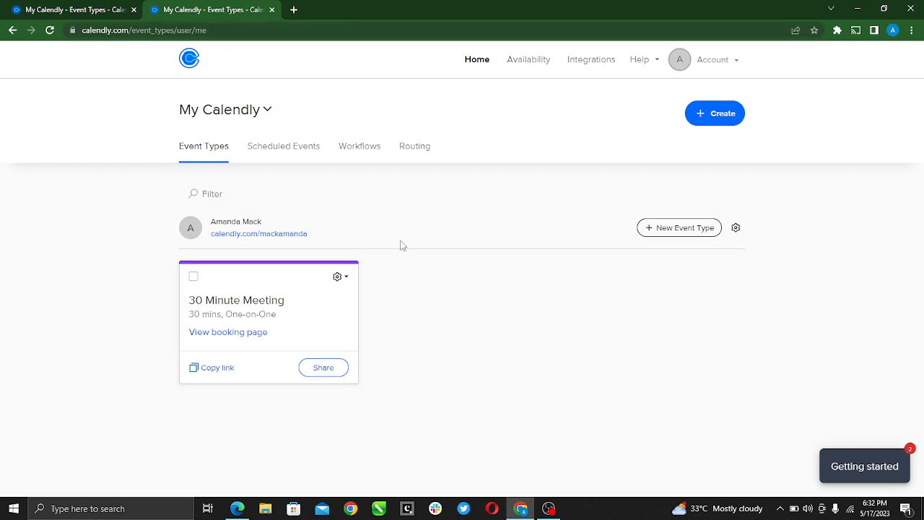
{"action": "mouse_move", "coordinate": [505, 88]}
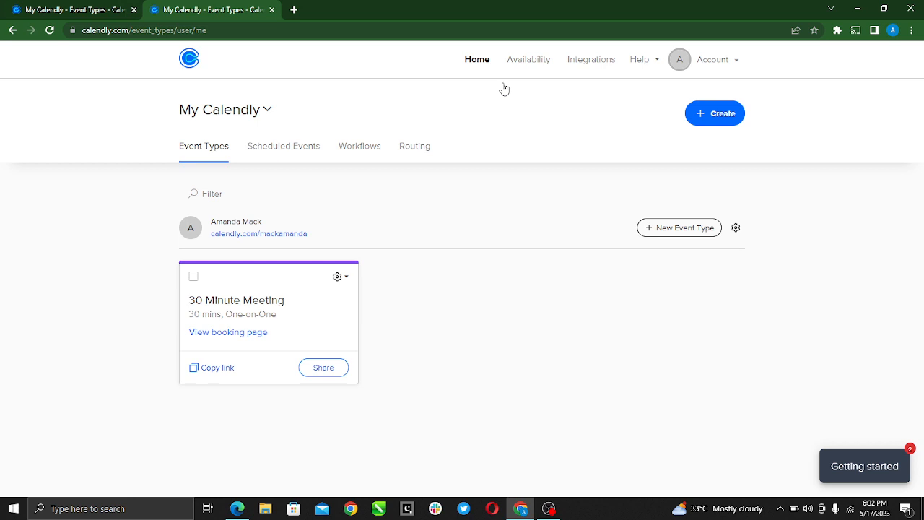
{"action": "mouse_move", "coordinate": [444, 412]}
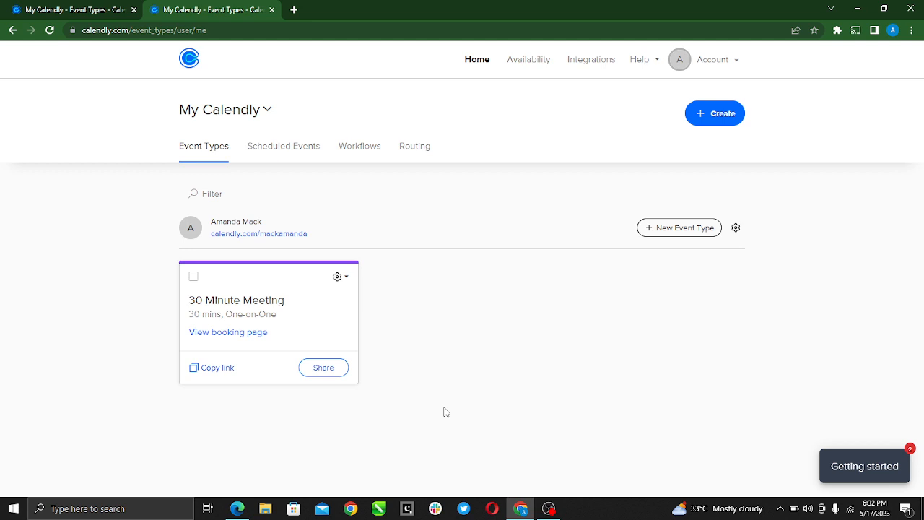
{"action": "mouse_move", "coordinate": [451, 262]}
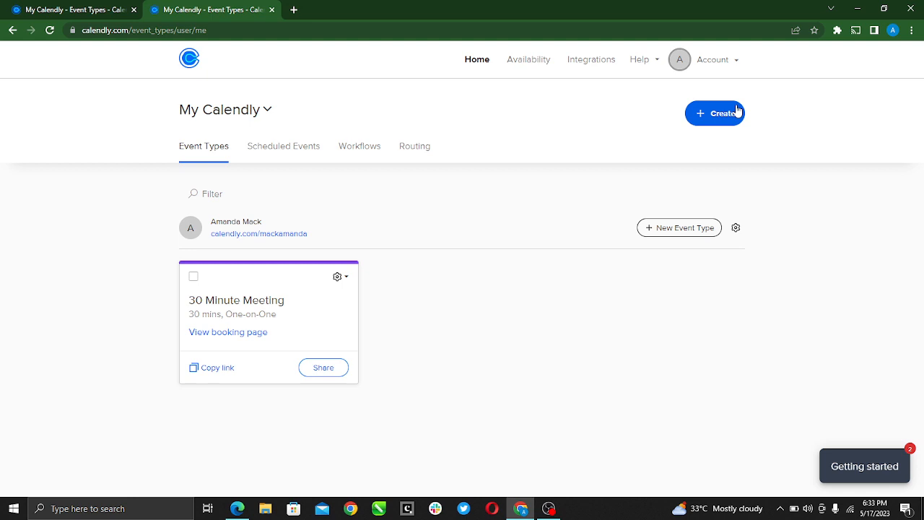
{"action": "mouse_move", "coordinate": [761, 186]}
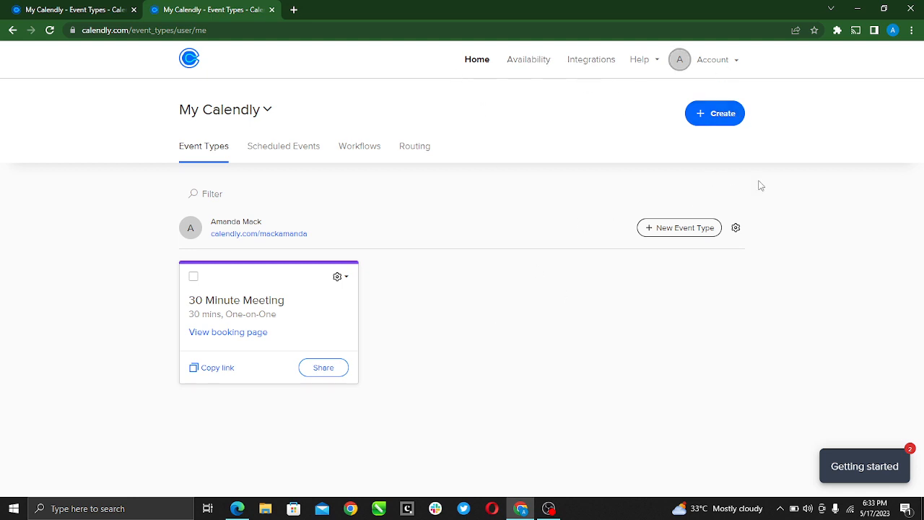
{"action": "mouse_move", "coordinate": [722, 119]}
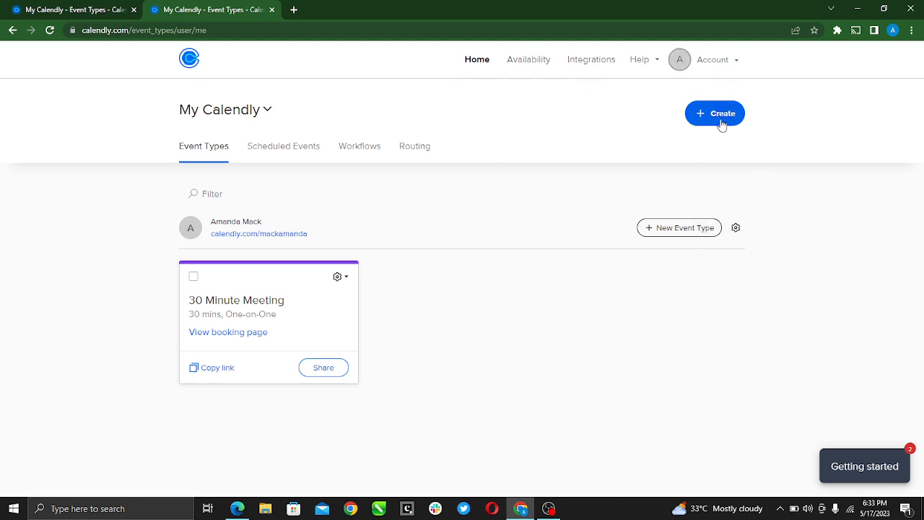
{"action": "mouse_move", "coordinate": [638, 249]}
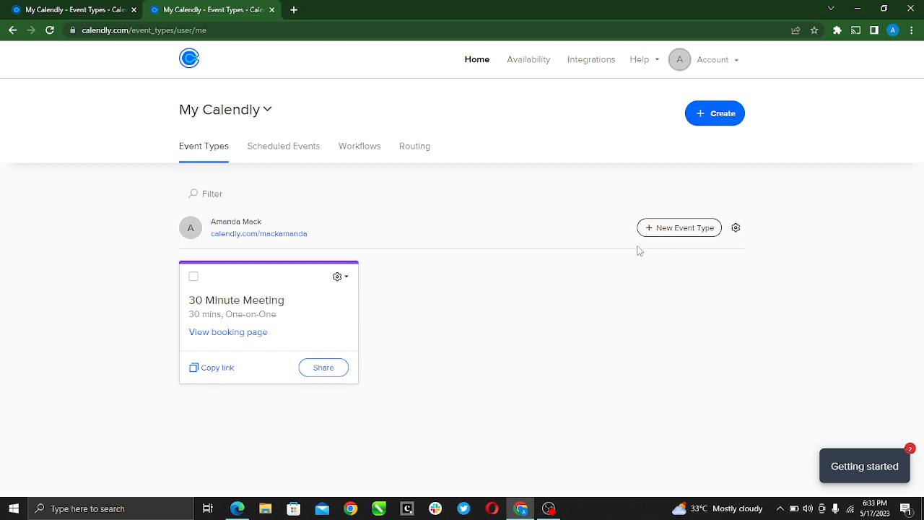
{"action": "mouse_move", "coordinate": [695, 217]}
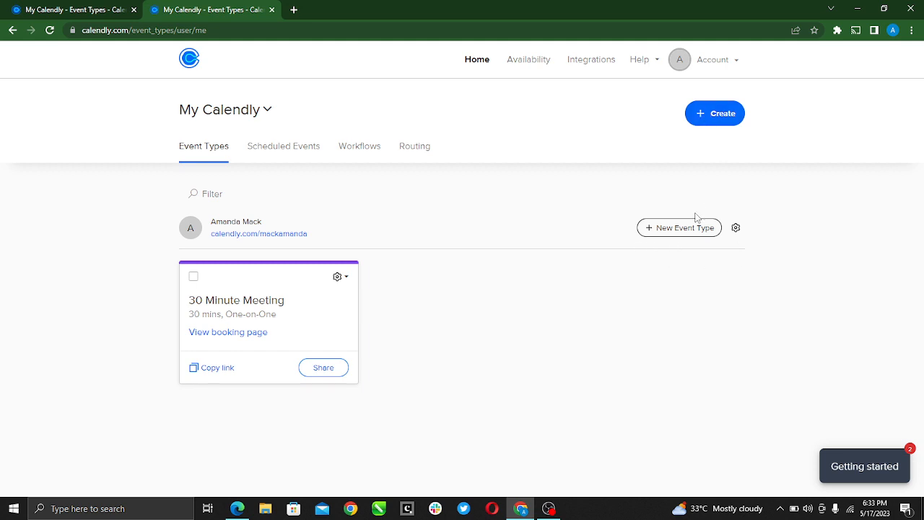
{"action": "mouse_move", "coordinate": [749, 220]}
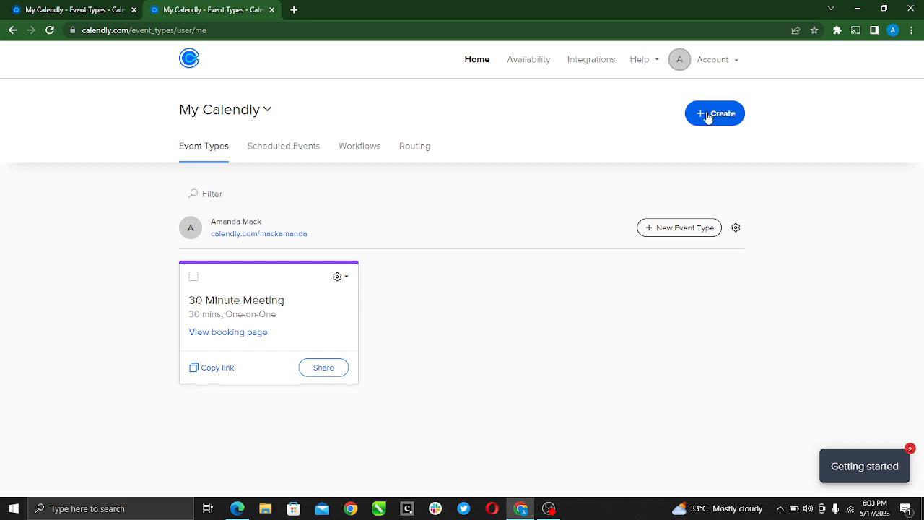
{"action": "left_click", "coordinate": [714, 114]}
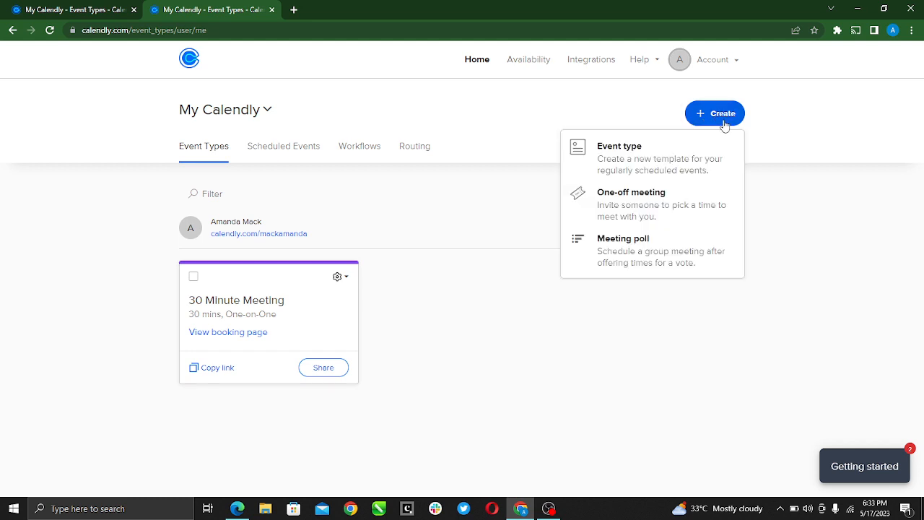
{"action": "mouse_move", "coordinate": [610, 218]}
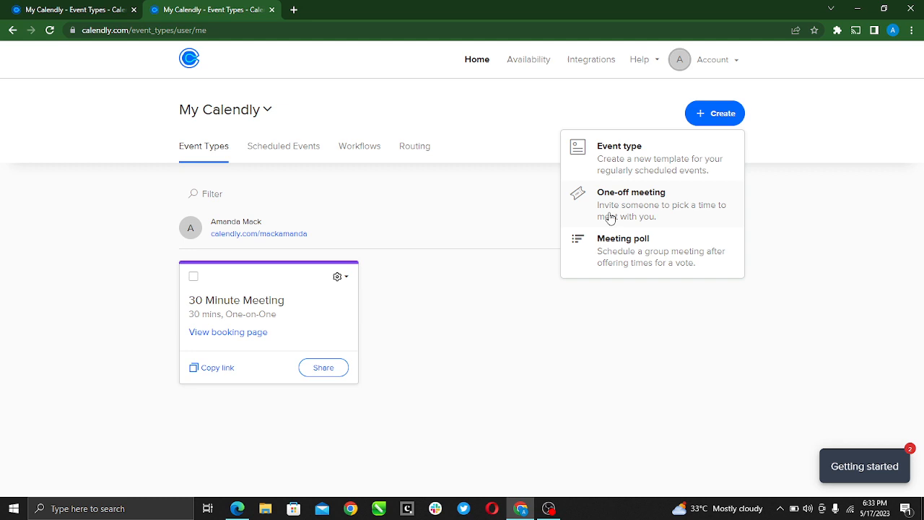
{"action": "mouse_move", "coordinate": [577, 261]}
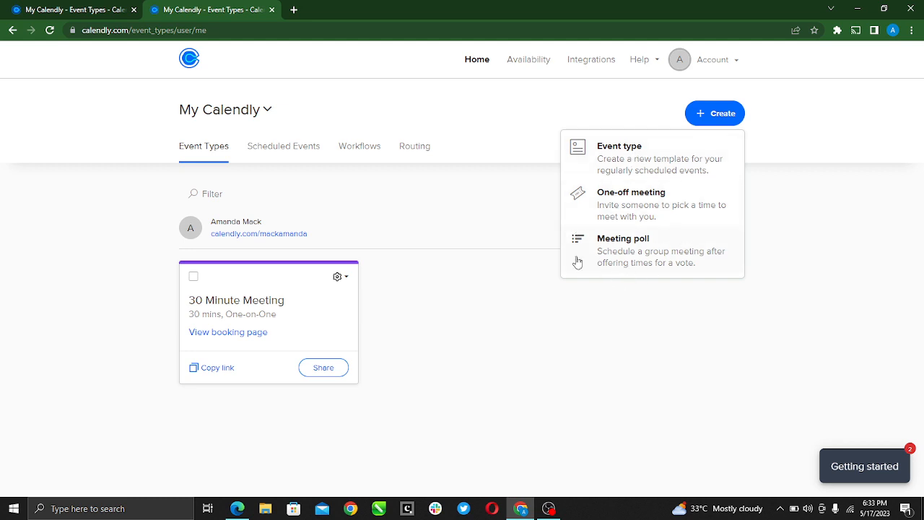
{"action": "left_click", "coordinate": [620, 145]}
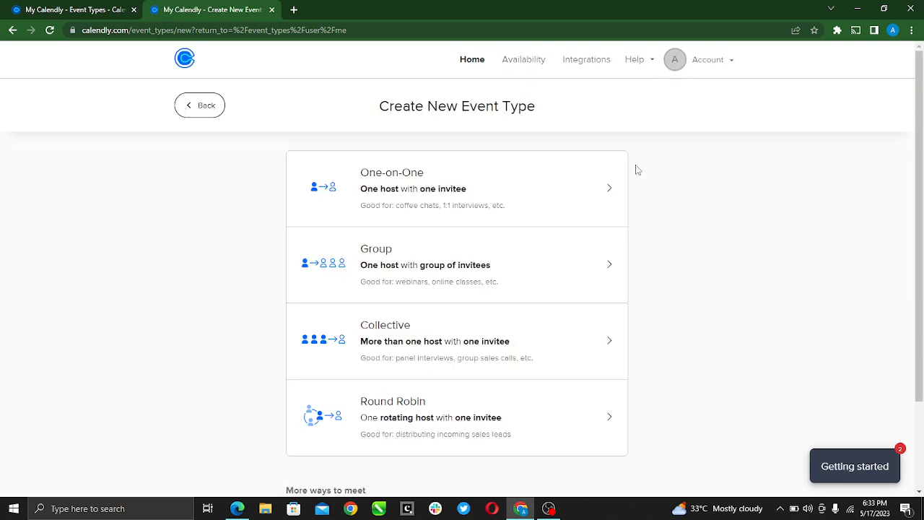
{"action": "mouse_move", "coordinate": [466, 142]}
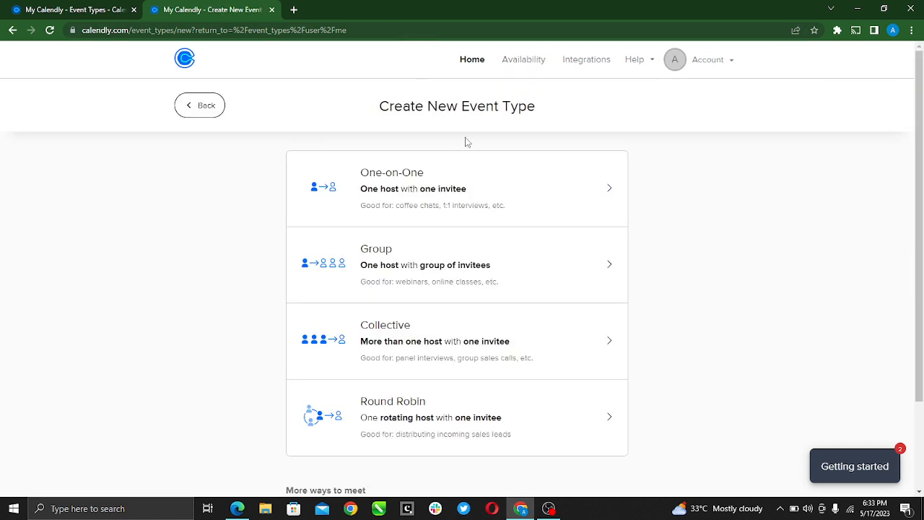
{"action": "mouse_move", "coordinate": [426, 240]}
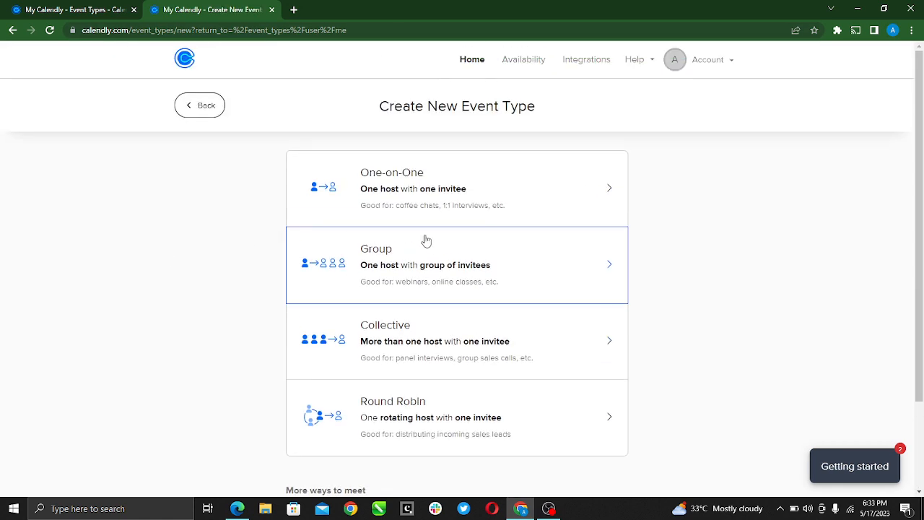
{"action": "mouse_move", "coordinate": [541, 193]}
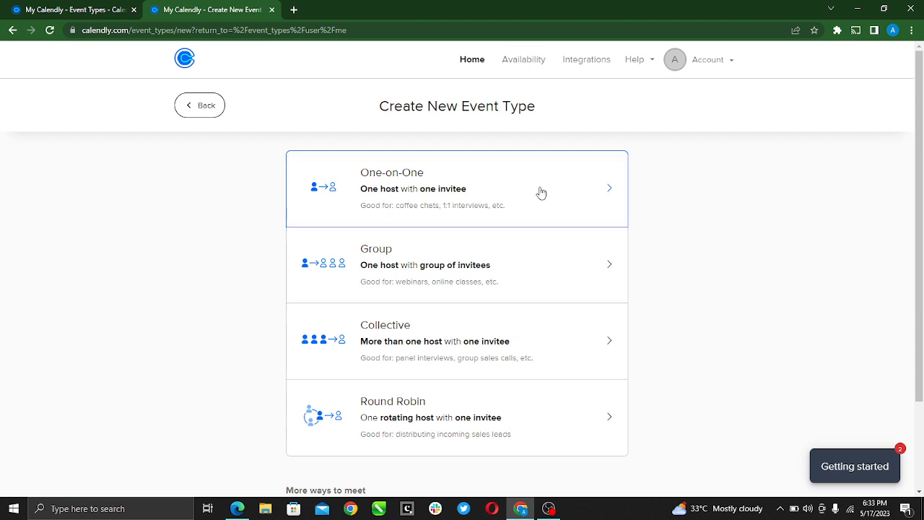
{"action": "mouse_move", "coordinate": [483, 290]}
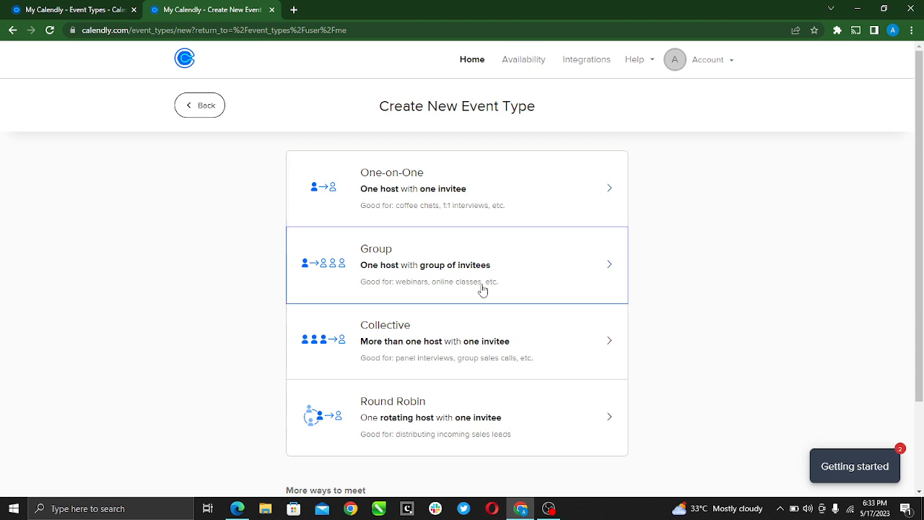
{"action": "mouse_move", "coordinate": [491, 201]}
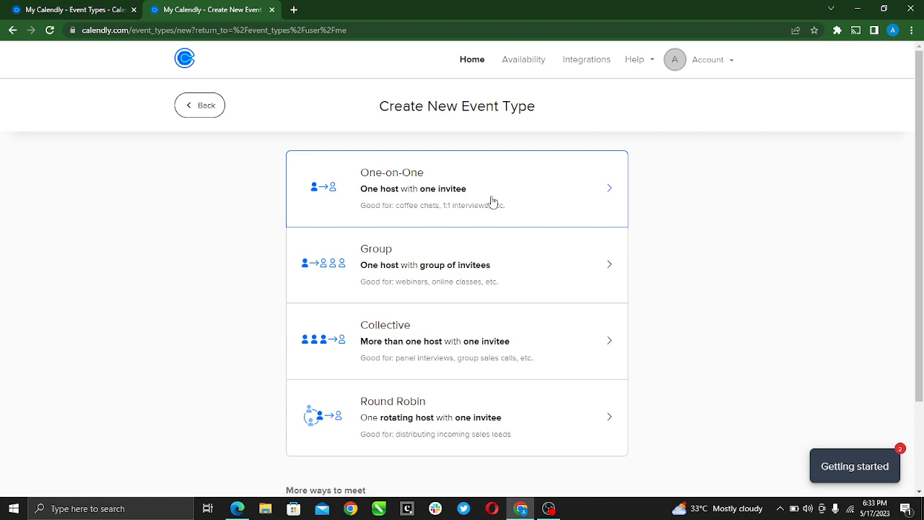
{"action": "scroll", "scroll_direction": "down", "scroll_amount": 3}
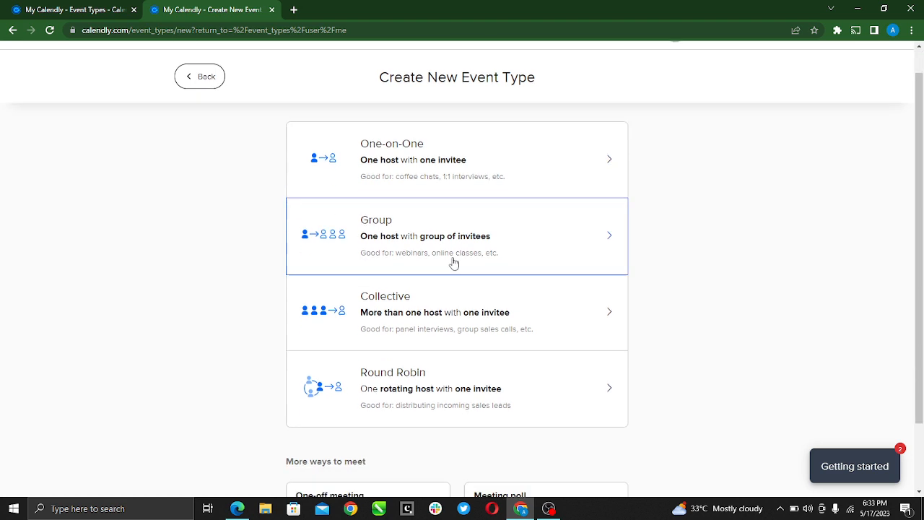
{"action": "scroll", "scroll_direction": "down", "scroll_amount": 3}
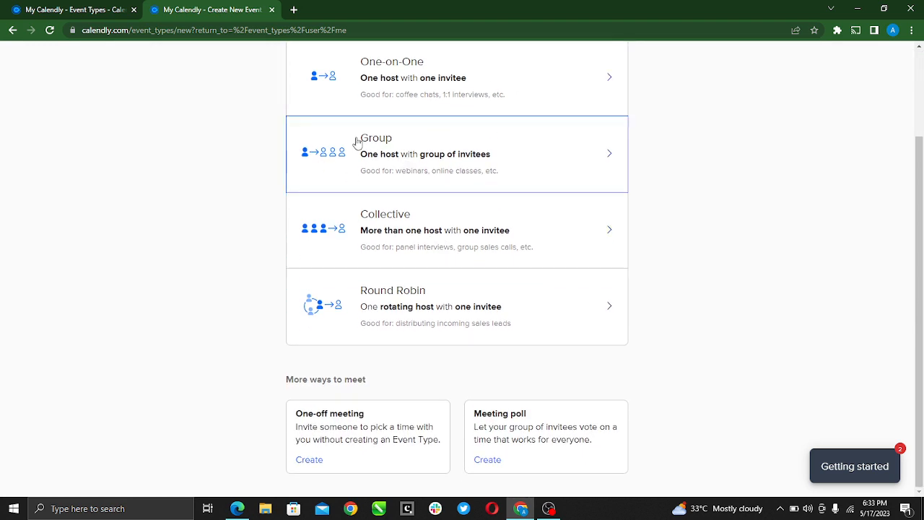
{"action": "mouse_move", "coordinate": [416, 168]}
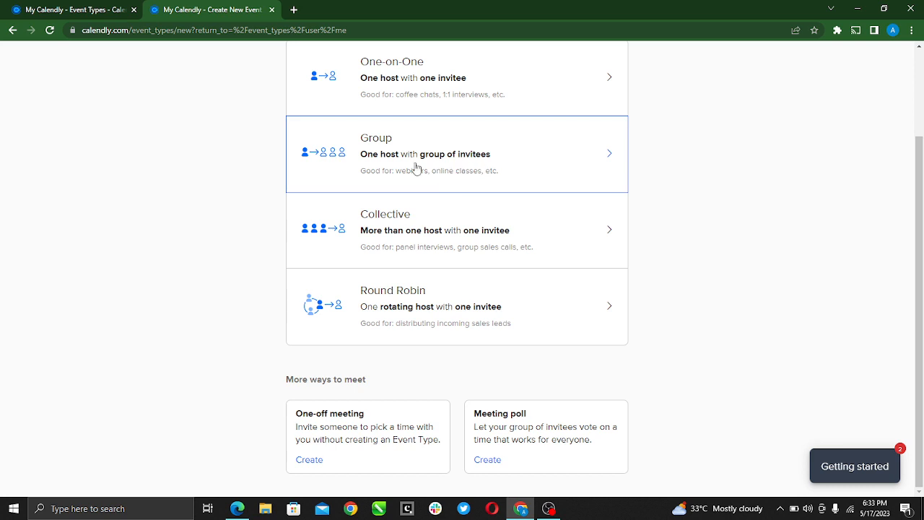
{"action": "mouse_move", "coordinate": [424, 261]}
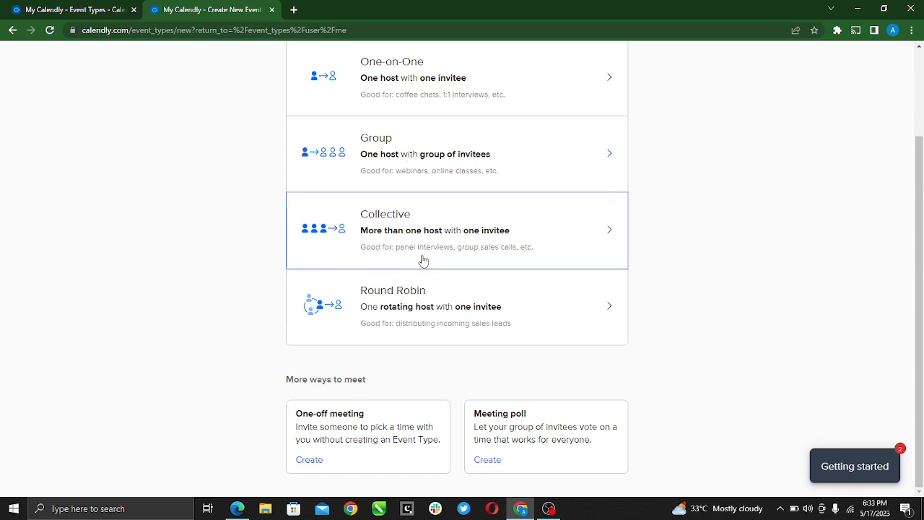
{"action": "mouse_move", "coordinate": [411, 324]}
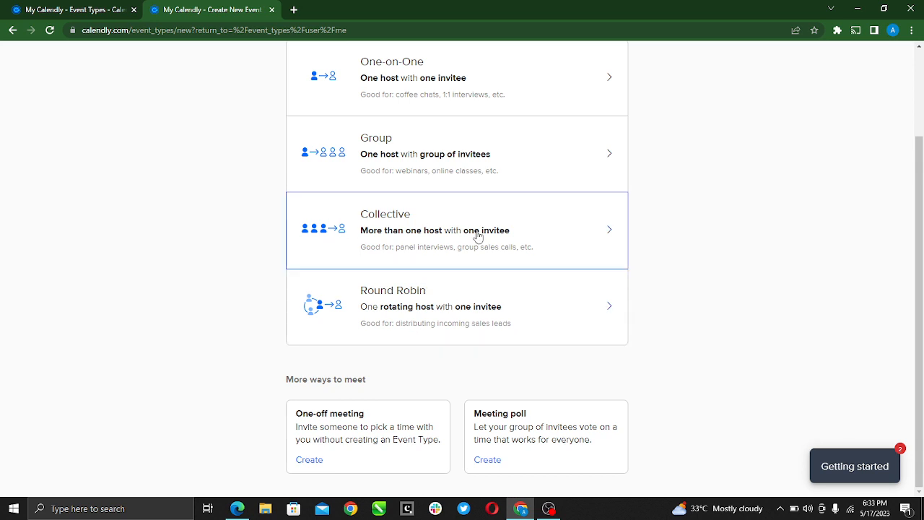
{"action": "mouse_move", "coordinate": [491, 238]}
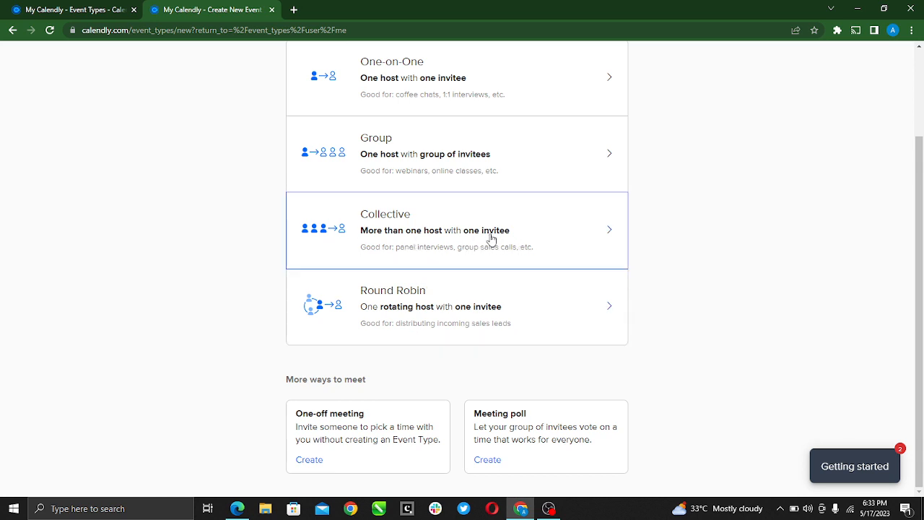
{"action": "mouse_move", "coordinate": [375, 153]}
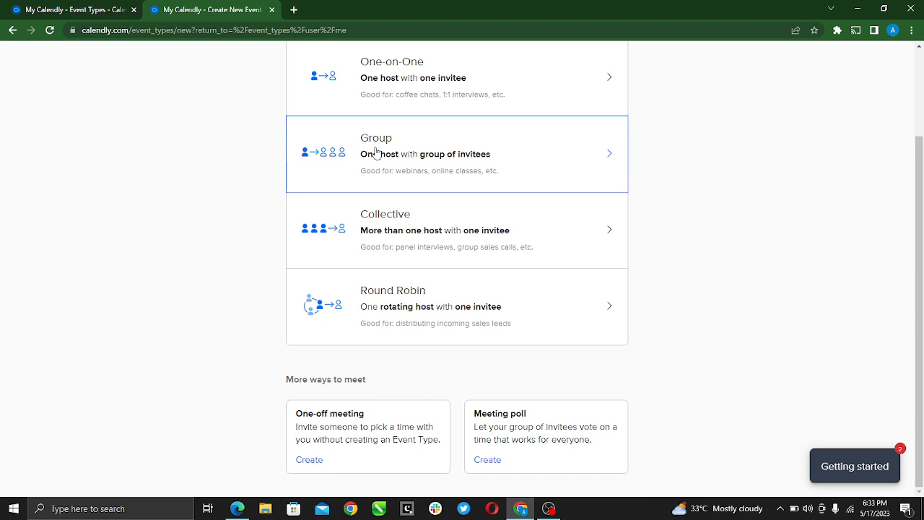
{"action": "mouse_move", "coordinate": [419, 164]}
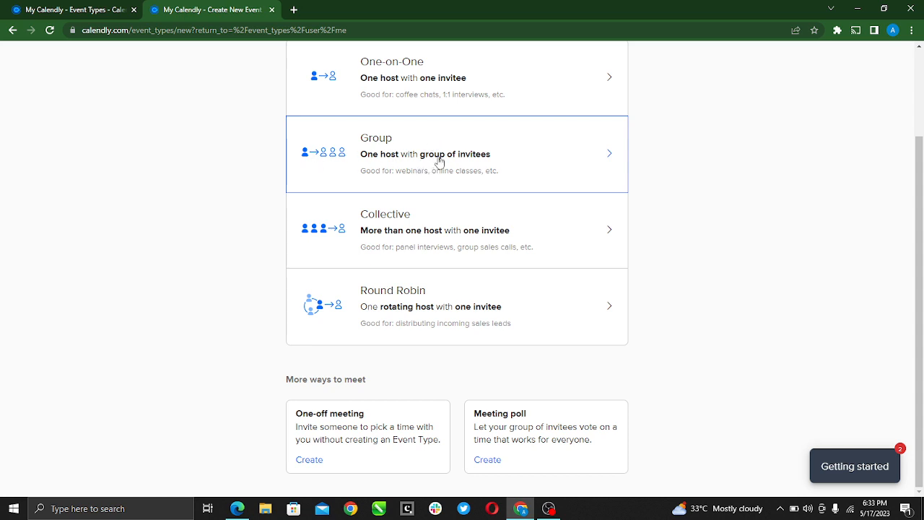
Choose the Group event type and enter 'Board meeting' as the event name
{"action": "left_click", "coordinate": [457, 153]}
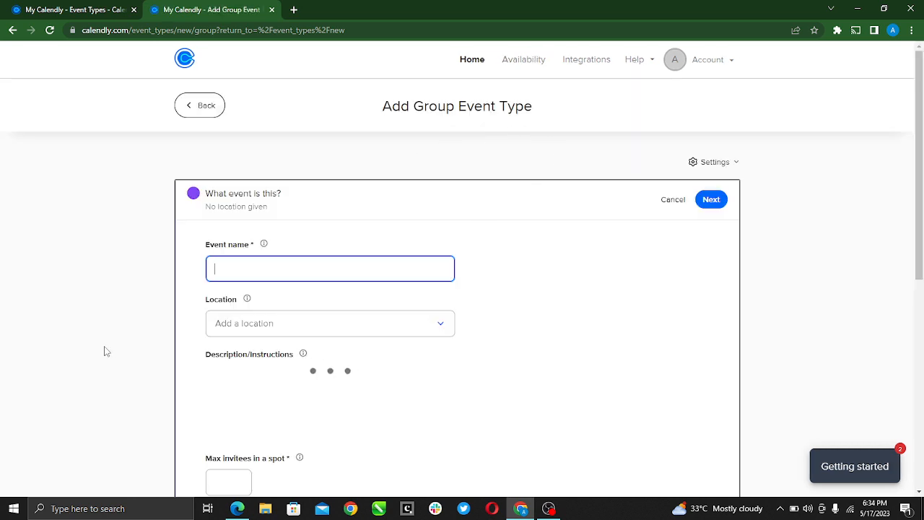
{"action": "scroll", "scroll_direction": "down", "scroll_amount": 3}
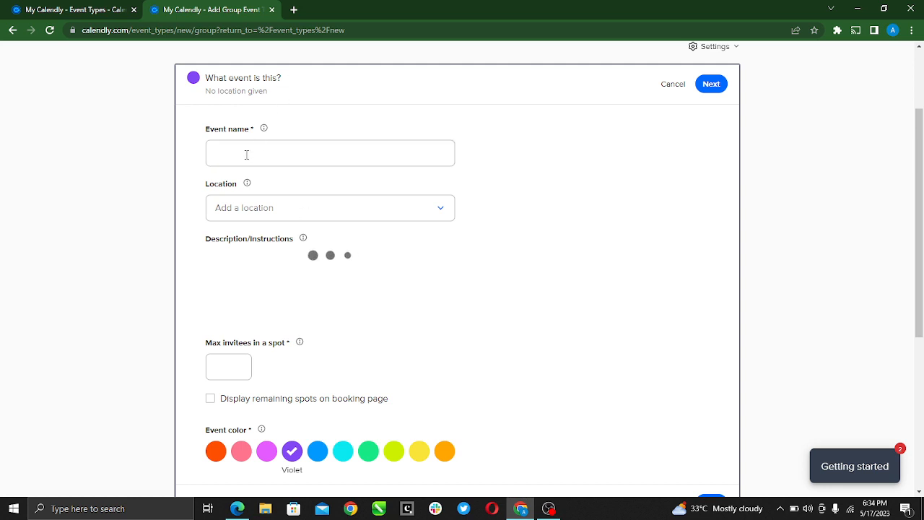
{"action": "left_click", "coordinate": [330, 153]}
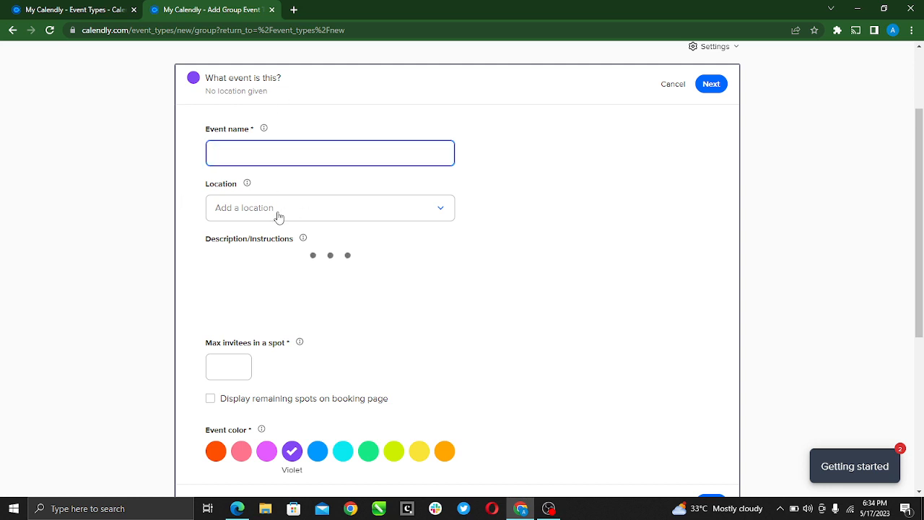
{"action": "left_click", "coordinate": [330, 153]}
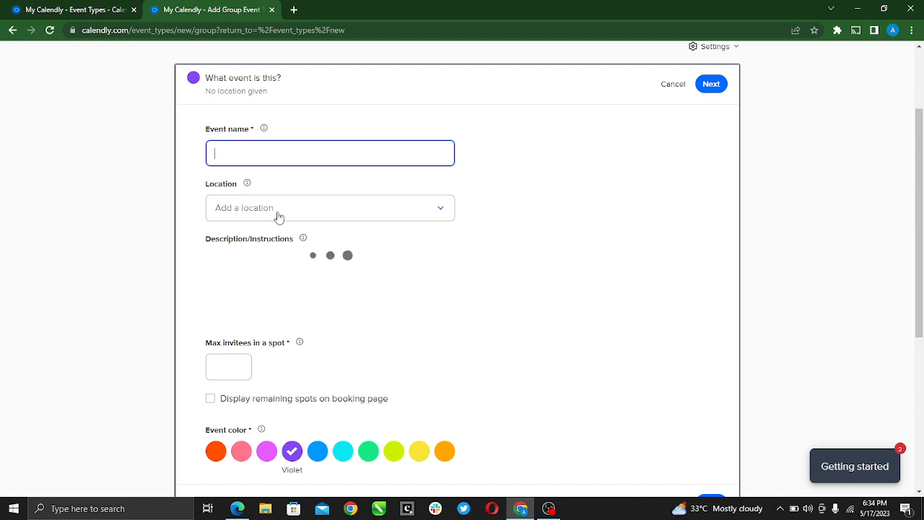
{"action": "type", "text": "B"}
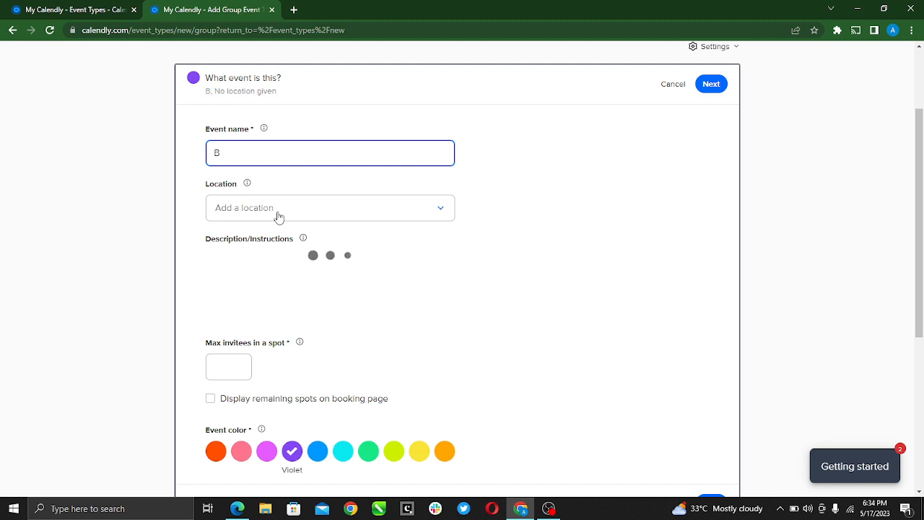
{"action": "type", "text": "oard"}
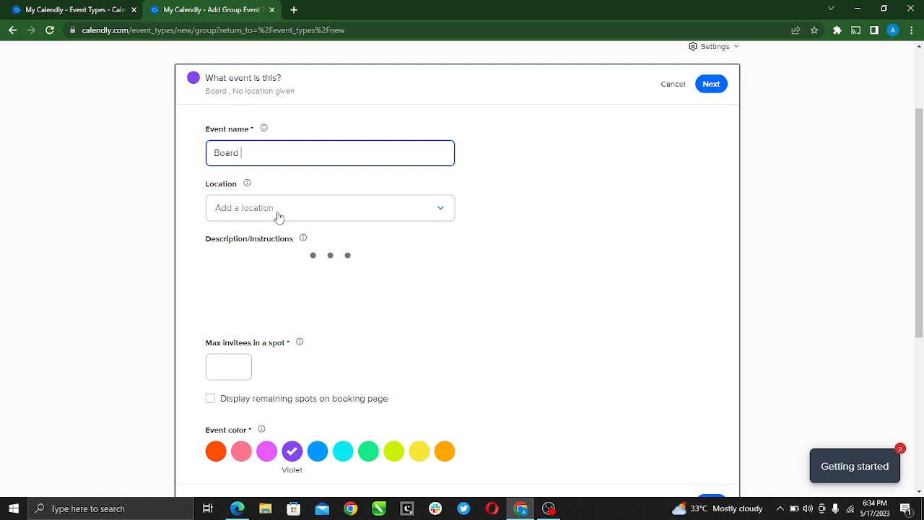
{"action": "type", "text": "meeting"}
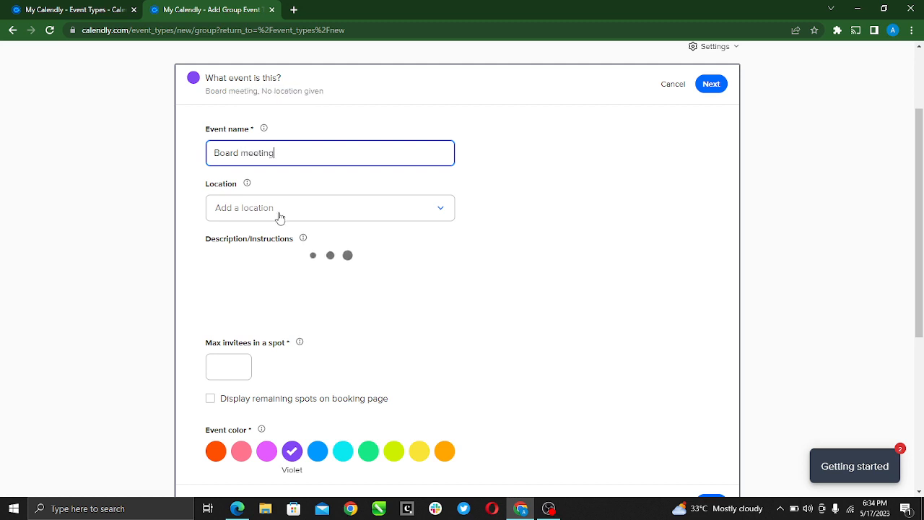
{"action": "mouse_move", "coordinate": [131, 225]}
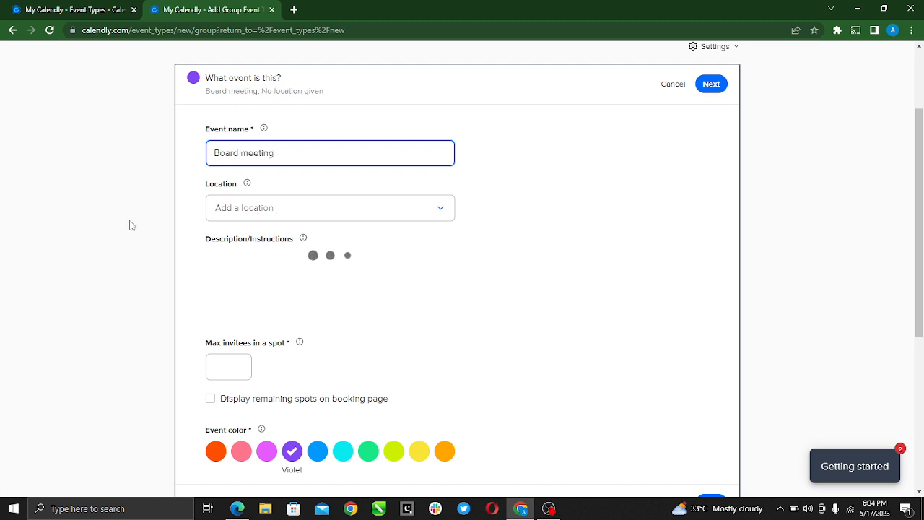
{"action": "mouse_move", "coordinate": [275, 223]}
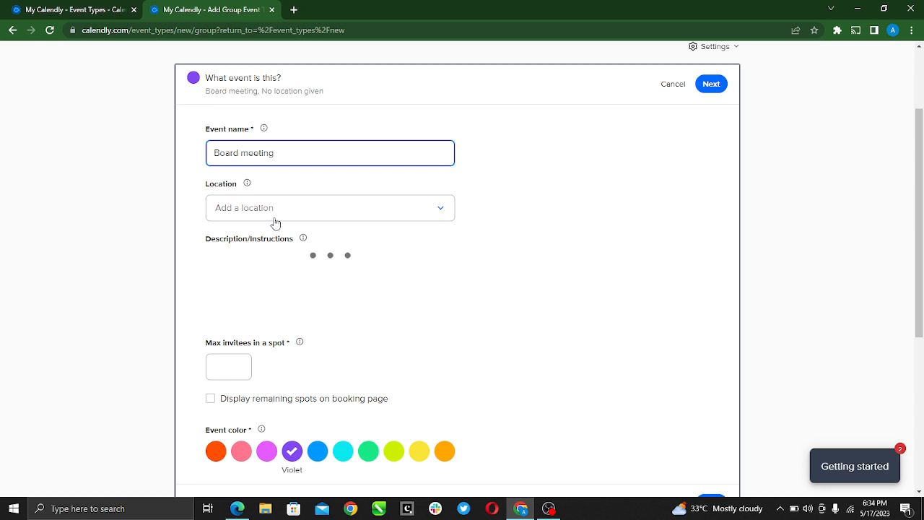
Pick Google Meet from the Location dropdown for the Board meeting event
{"action": "left_click", "coordinate": [329, 207]}
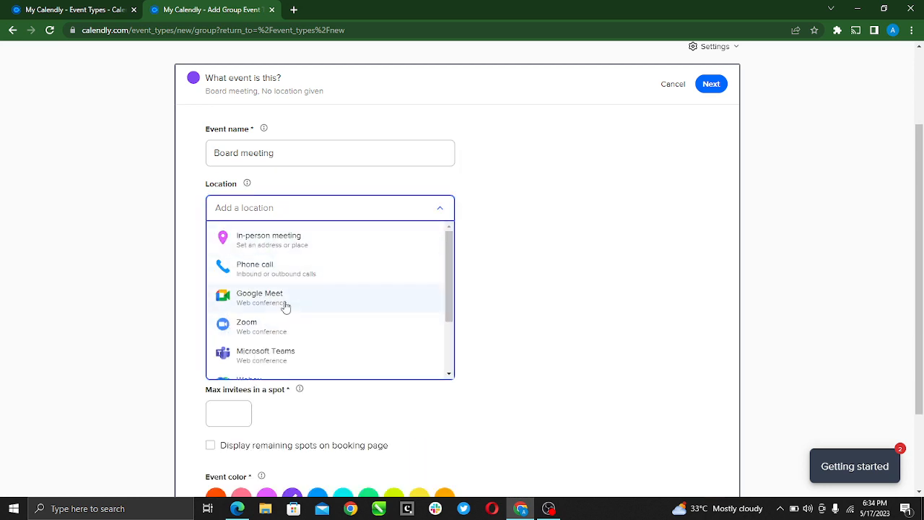
{"action": "scroll", "scroll_direction": "down", "scroll_amount": 3}
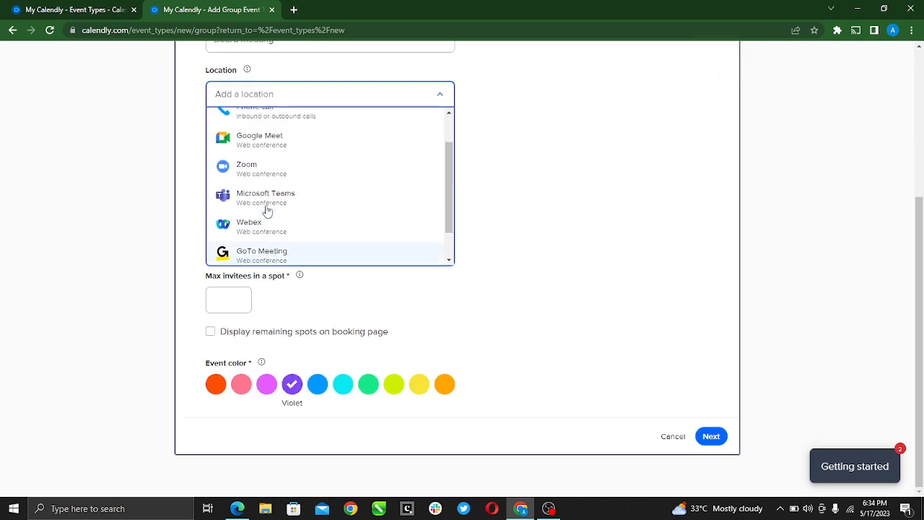
{"action": "scroll", "scroll_direction": "up", "scroll_amount": 3}
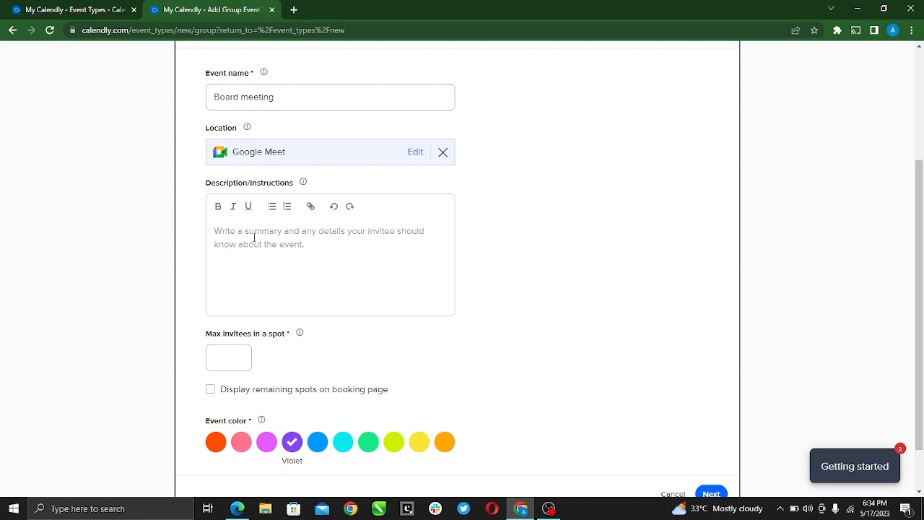
Write 'Prepare for an hour-long session' in the Description/Instructions box
{"action": "left_click", "coordinate": [330, 288]}
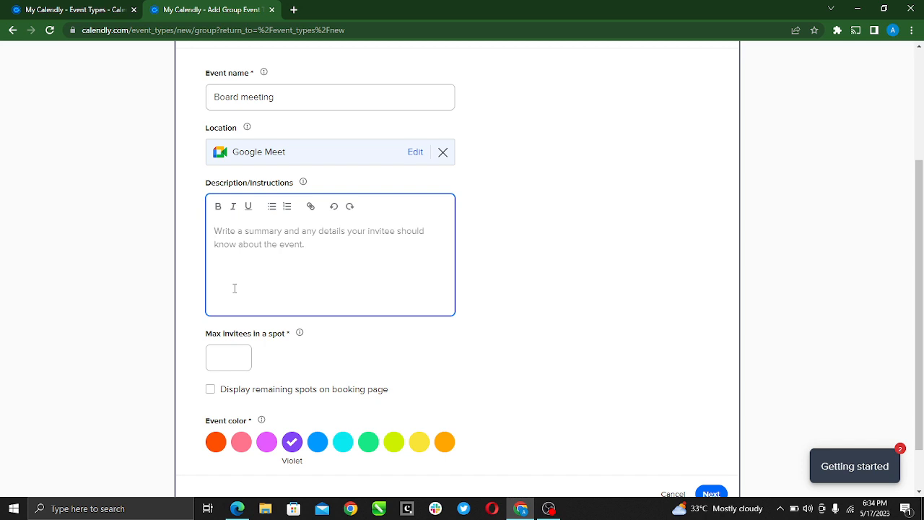
{"action": "type", "text": "P"}
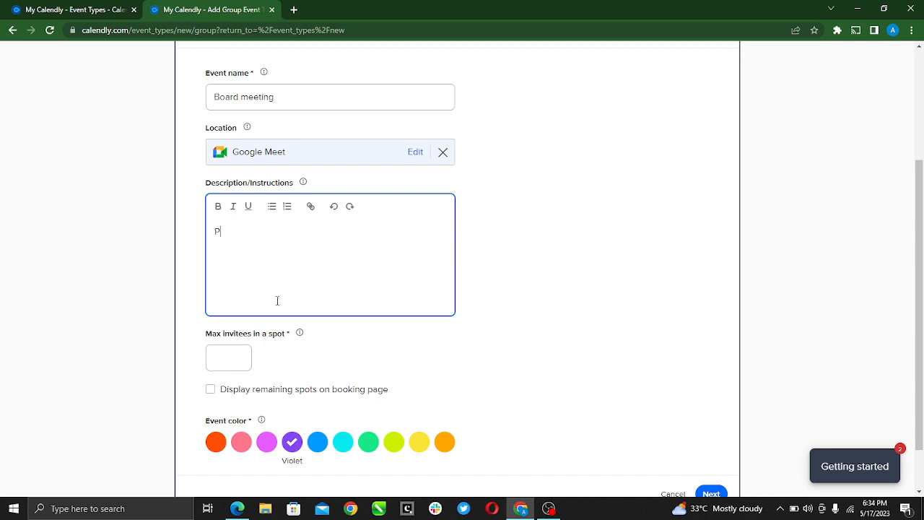
{"action": "type", "text": "repare fo"}
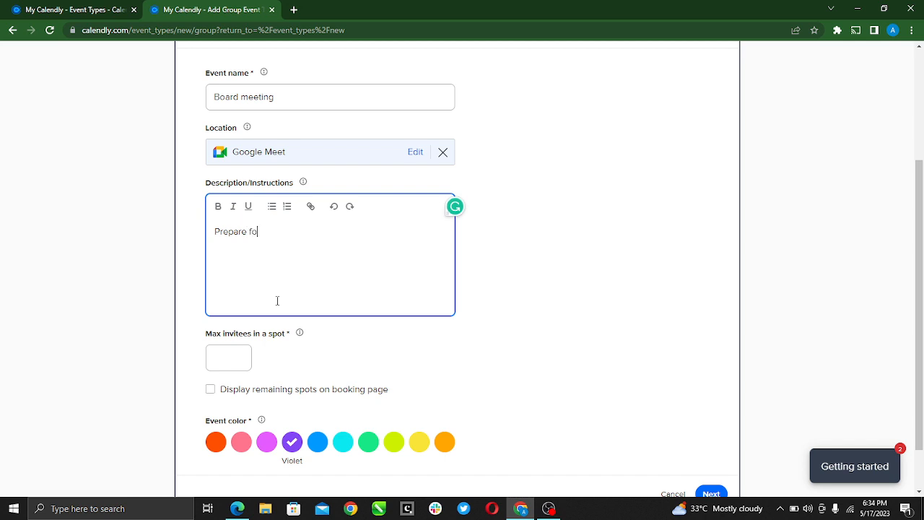
{"action": "type", "text": "r an"}
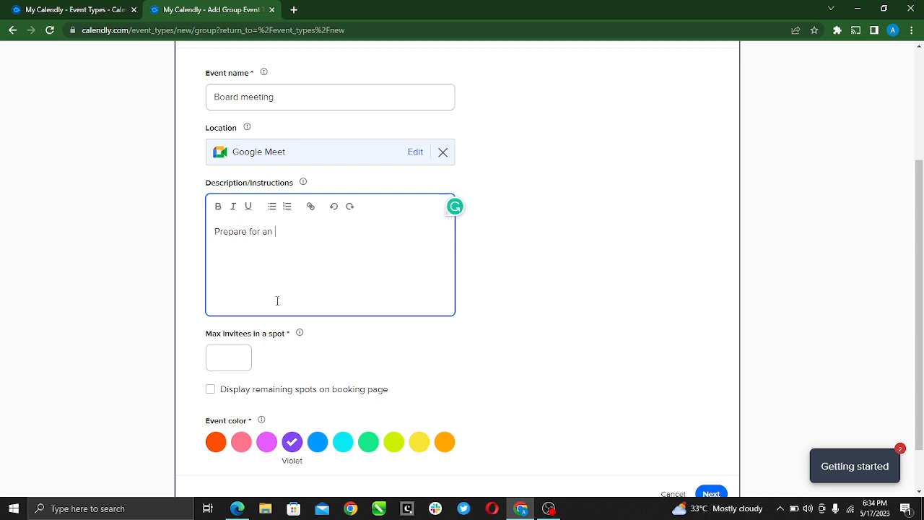
{"action": "type", "text": "hour"}
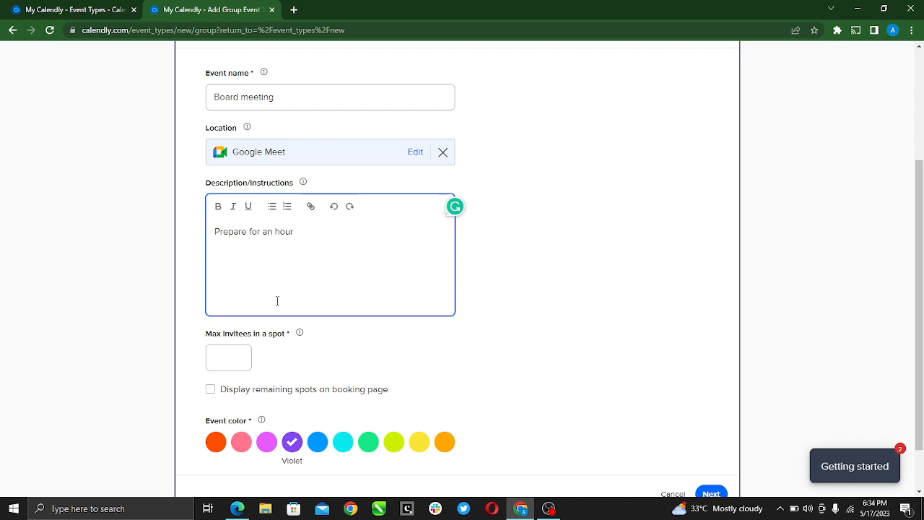
{"action": "type", "text": "-long"}
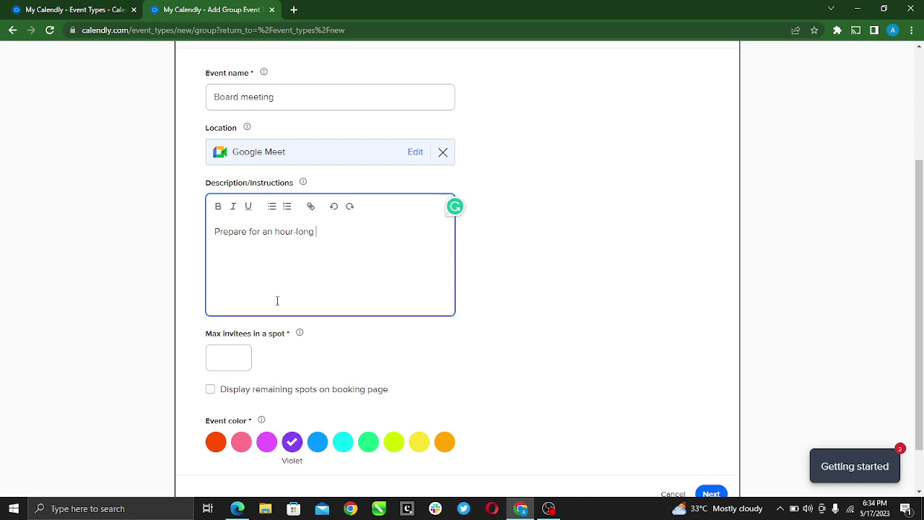
{"action": "type", "text": "session"}
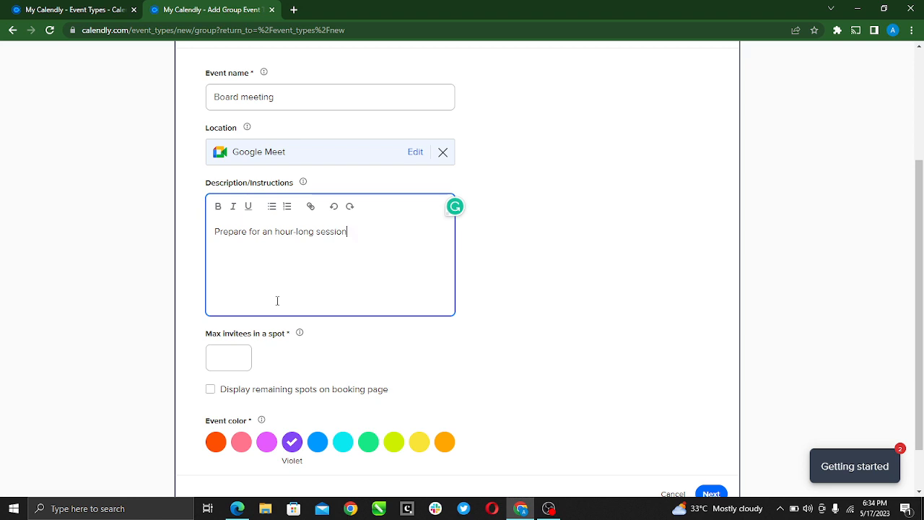
{"action": "mouse_move", "coordinate": [337, 290]}
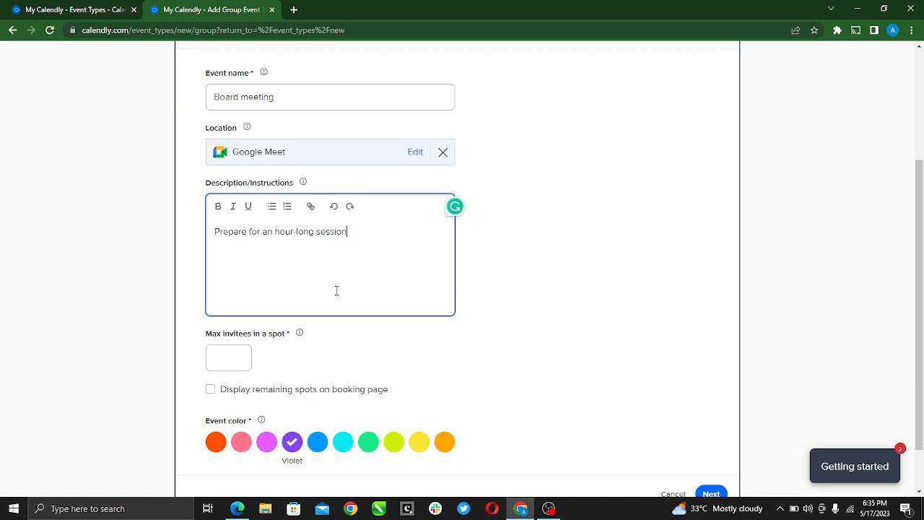
{"action": "scroll", "scroll_direction": "down", "scroll_amount": 3}
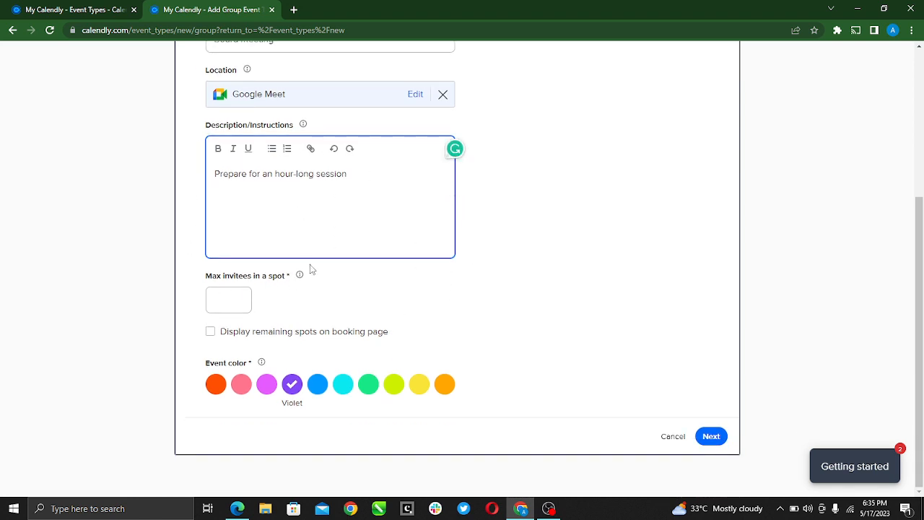
Set Max invitees in a spot to 7 and choose the Magenta event colour
{"action": "left_click", "coordinate": [228, 299]}
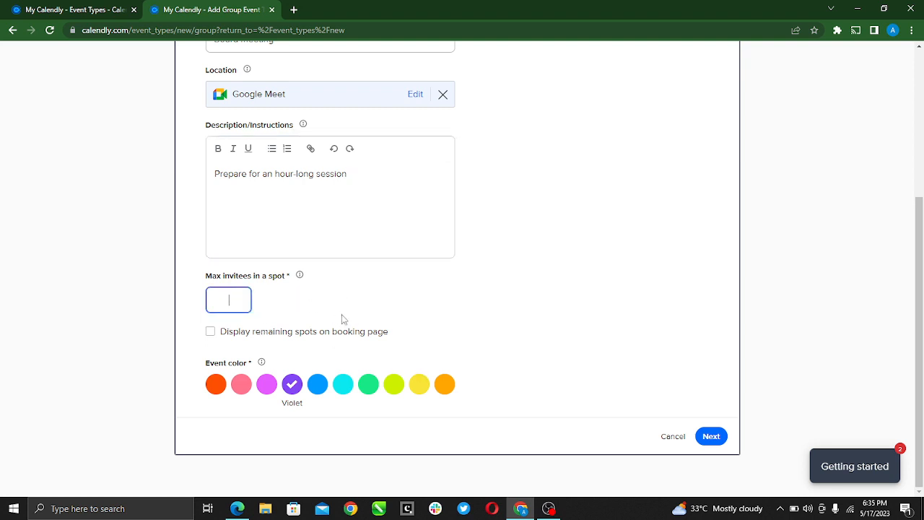
{"action": "type", "text": "7"}
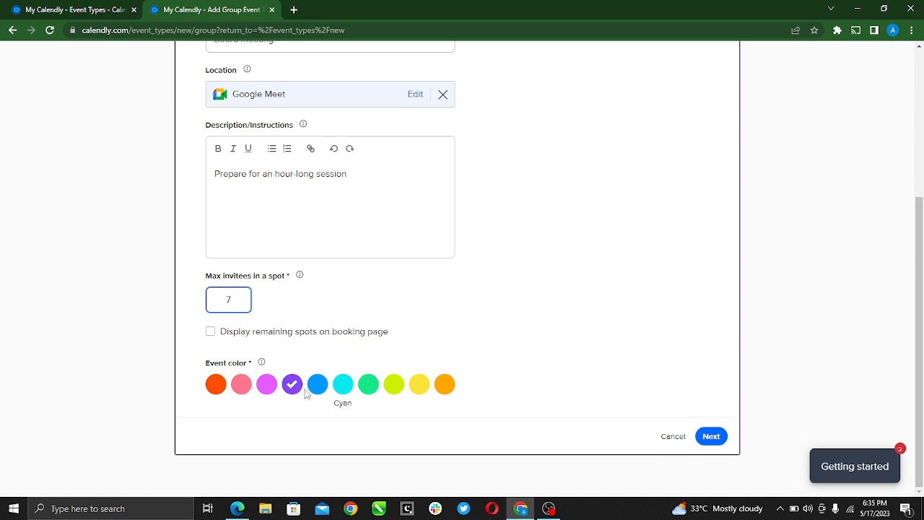
{"action": "mouse_move", "coordinate": [267, 384]}
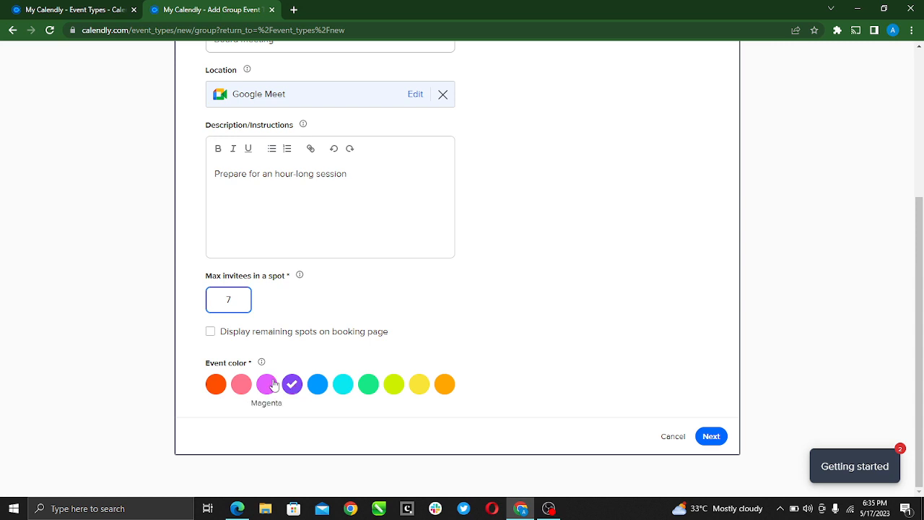
{"action": "left_click", "coordinate": [266, 383]}
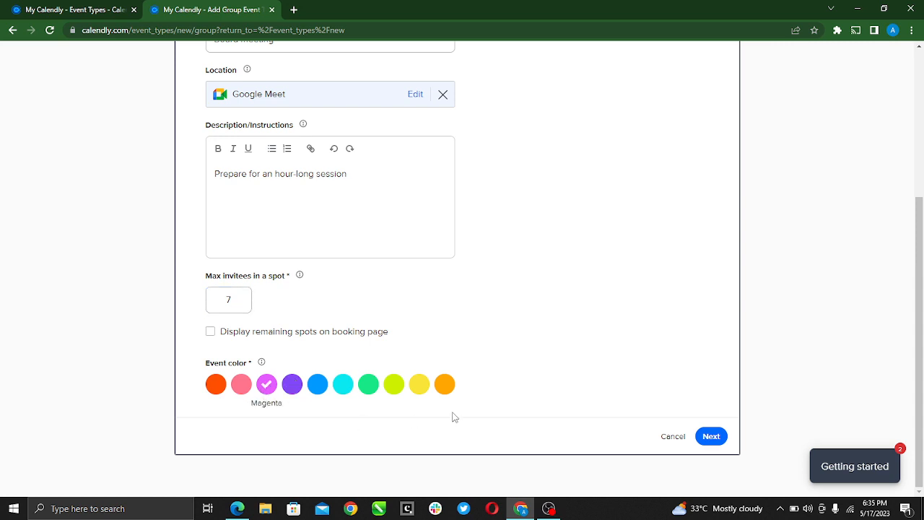
{"action": "scroll", "scroll_direction": "up", "scroll_amount": 3}
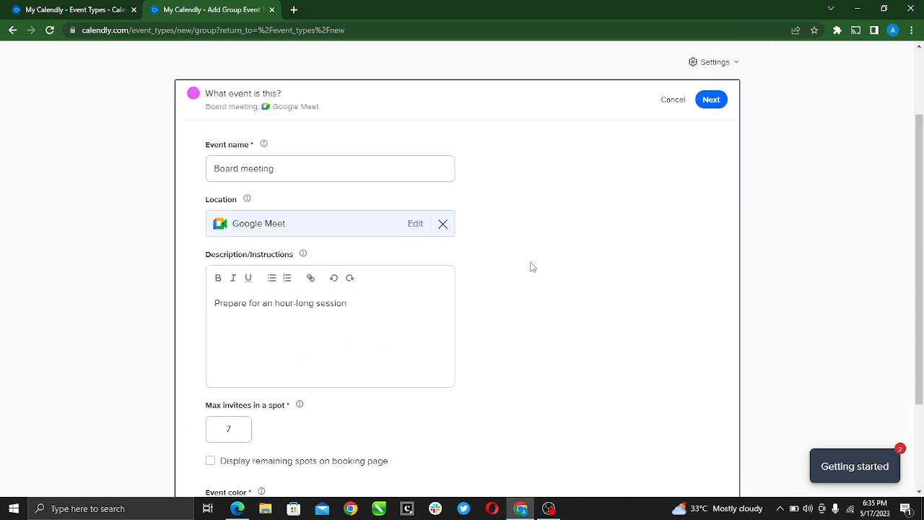
{"action": "scroll", "scroll_direction": "down", "scroll_amount": 3}
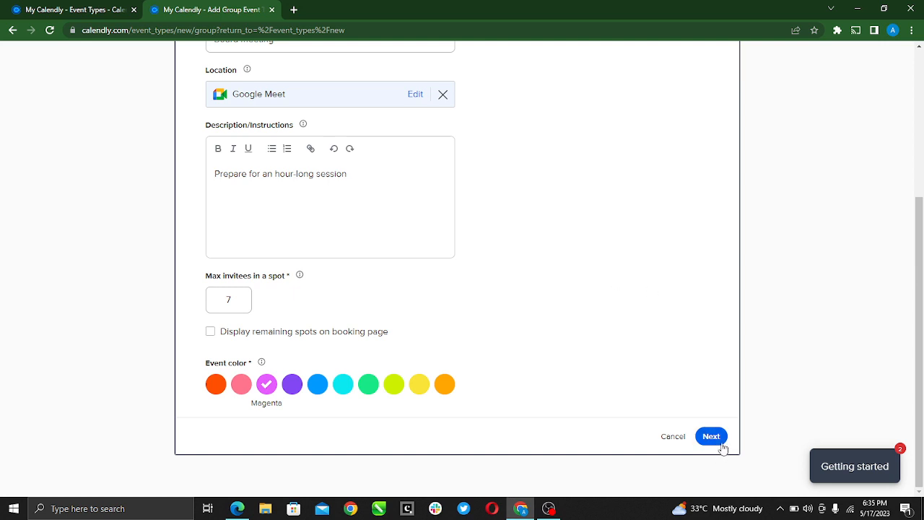
Continue to the booking-times step and set the Duration to 60 minutes
{"action": "left_click", "coordinate": [711, 436]}
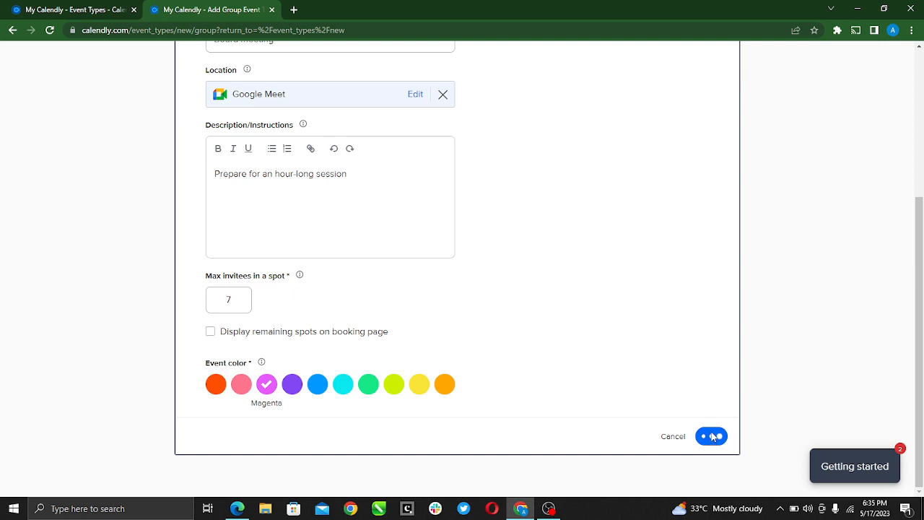
{"action": "left_click", "coordinate": [711, 436]}
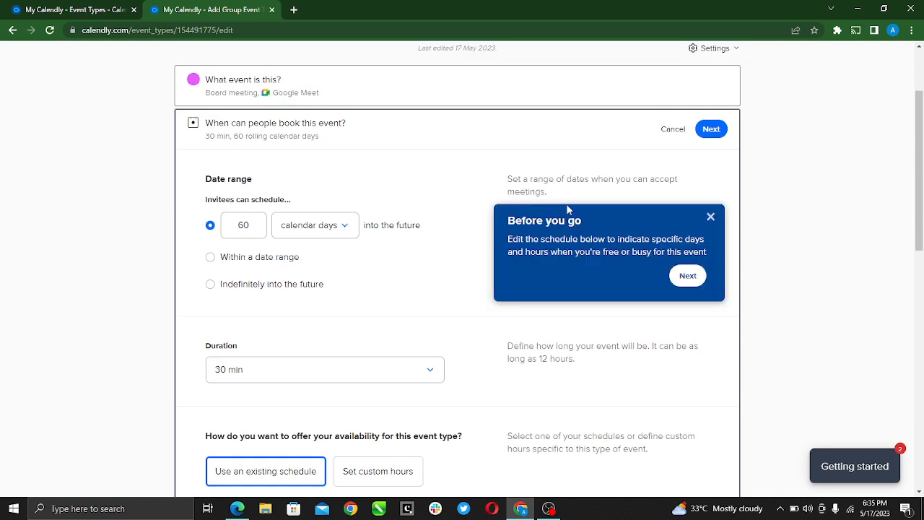
{"action": "mouse_move", "coordinate": [243, 156]}
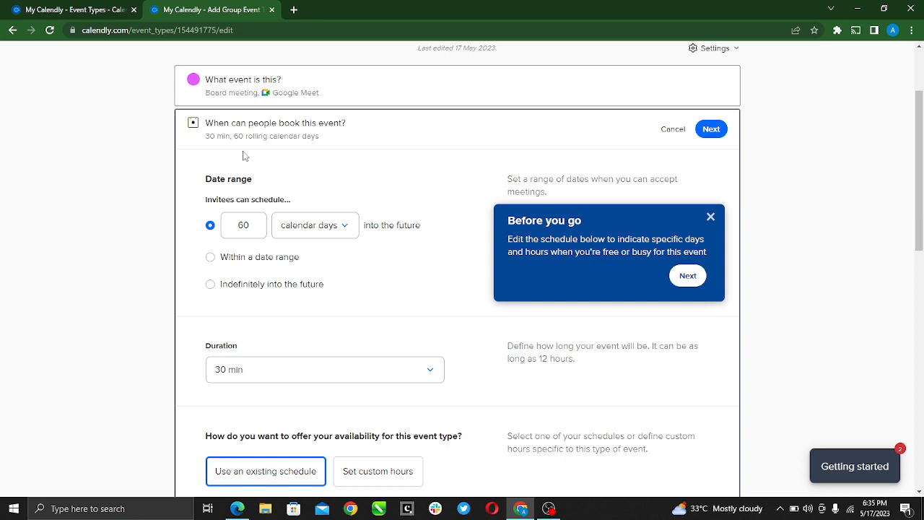
{"action": "scroll", "scroll_direction": "down", "scroll_amount": 3}
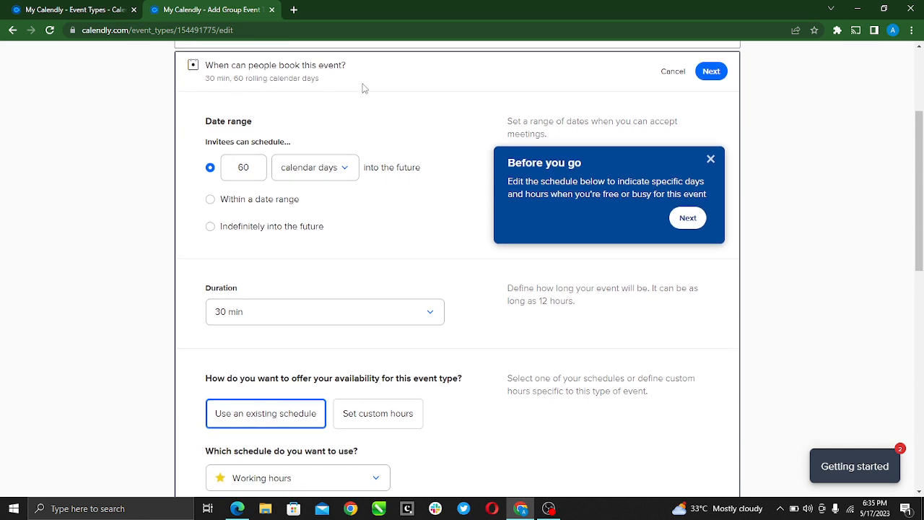
{"action": "mouse_move", "coordinate": [340, 202]}
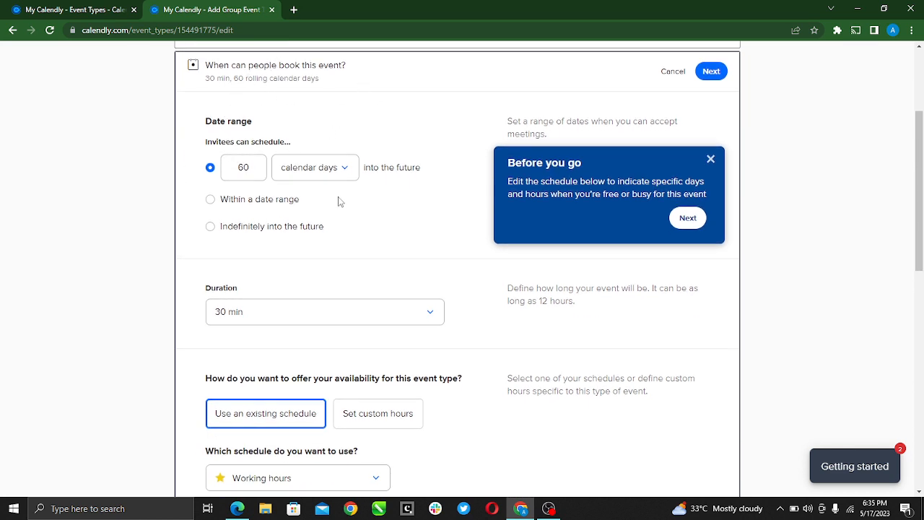
{"action": "mouse_move", "coordinate": [227, 195]}
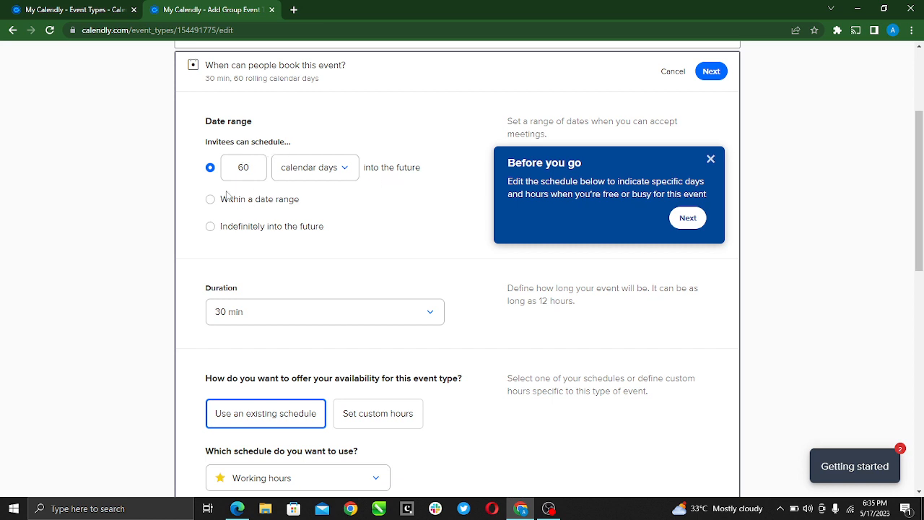
{"action": "left_click", "coordinate": [244, 167]}
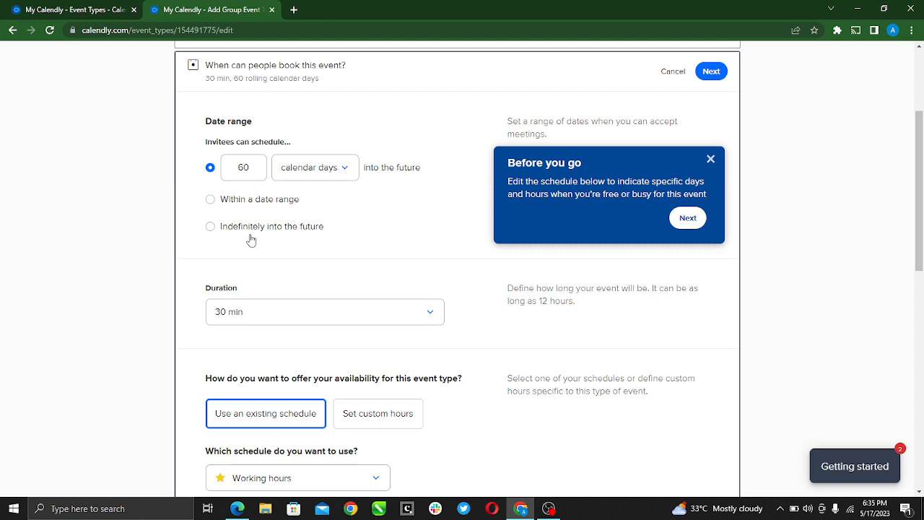
{"action": "mouse_move", "coordinate": [485, 250]}
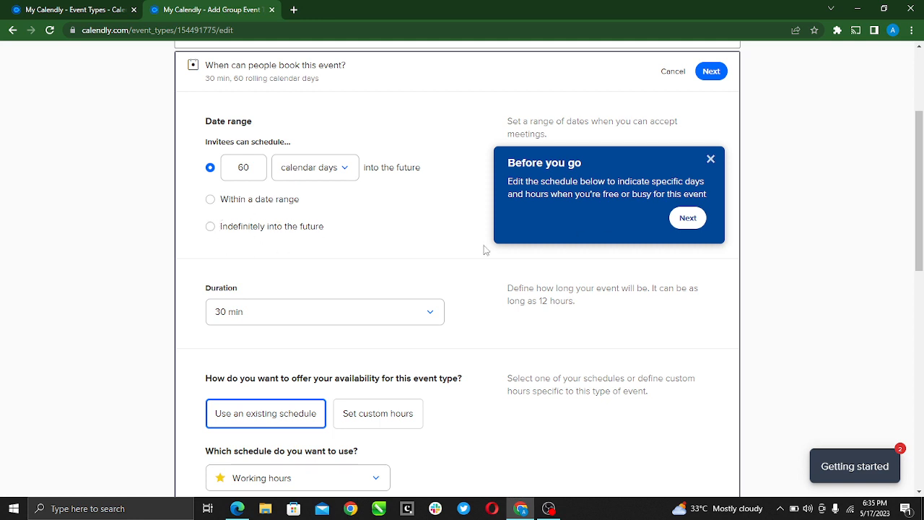
{"action": "scroll", "scroll_direction": "down", "scroll_amount": 3}
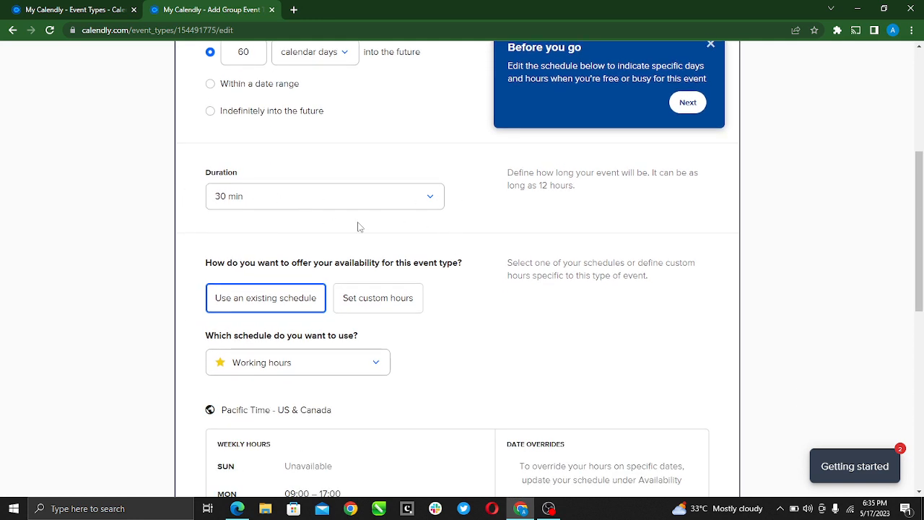
{"action": "mouse_move", "coordinate": [290, 205]}
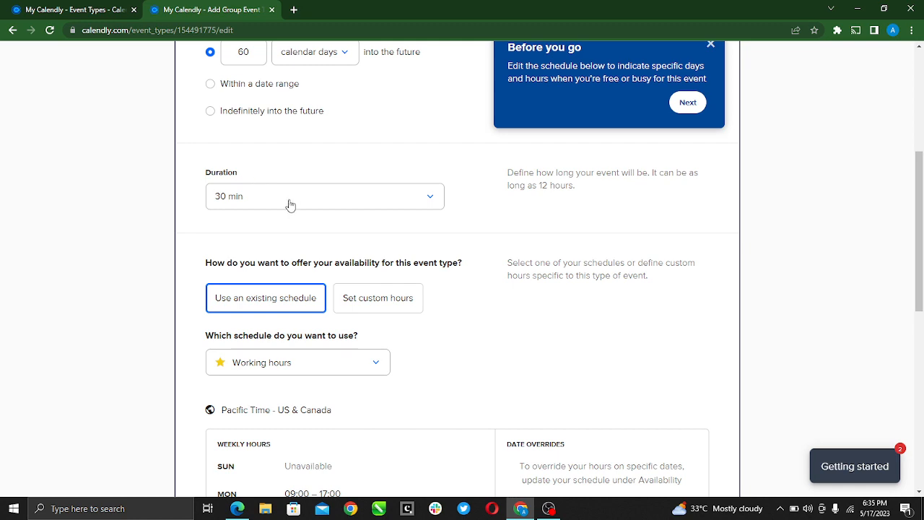
{"action": "left_click", "coordinate": [324, 196]}
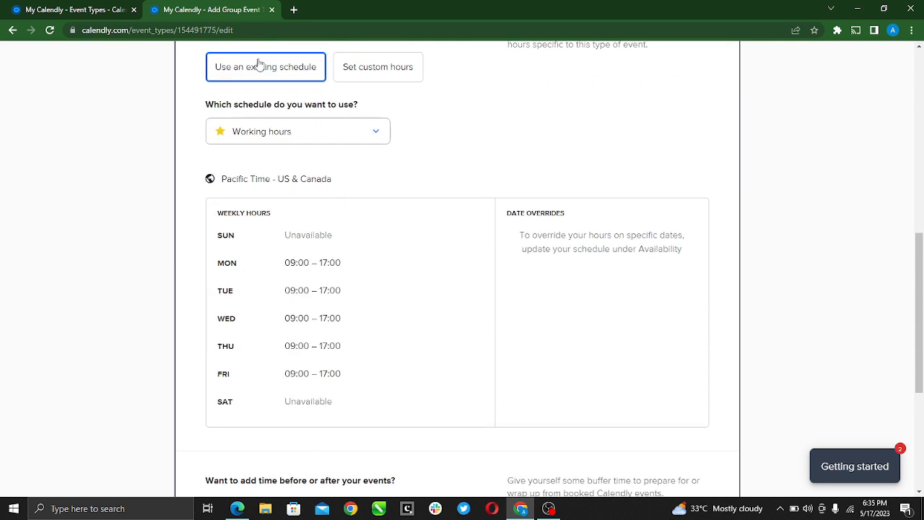
{"action": "scroll", "scroll_direction": "up", "scroll_amount": 3}
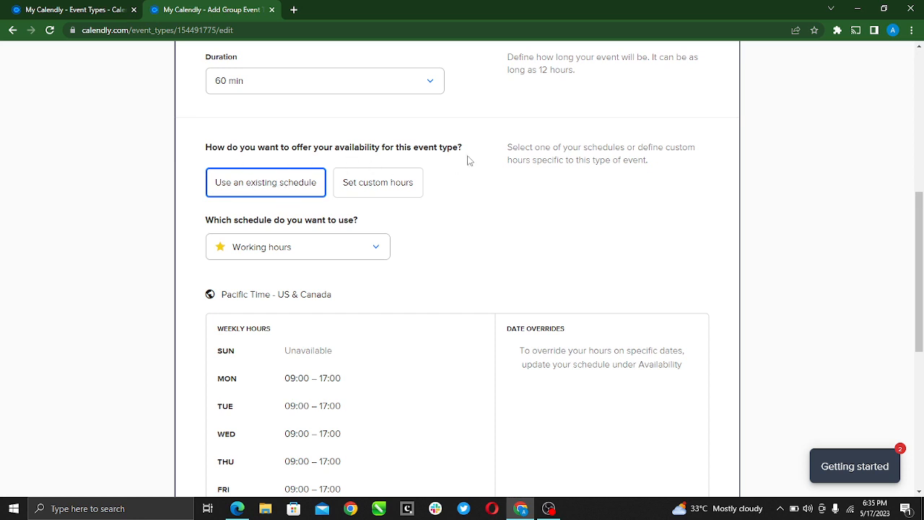
{"action": "mouse_move", "coordinate": [241, 185]}
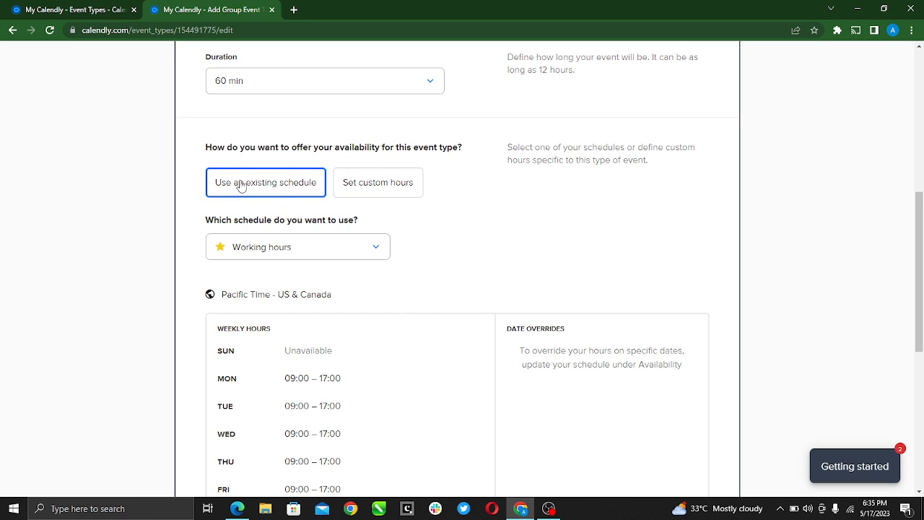
{"action": "mouse_move", "coordinate": [374, 193]}
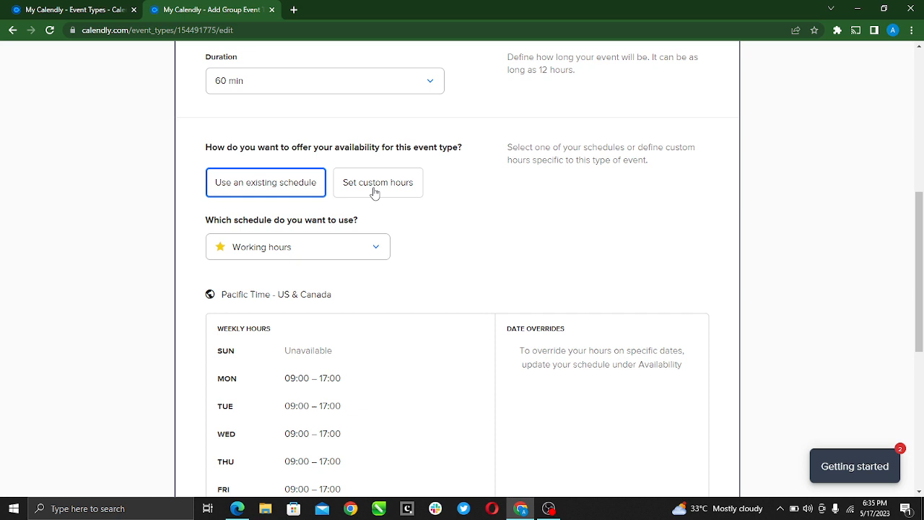
Use the existing Working hours schedule for availability instead of custom hours
{"action": "left_click", "coordinate": [377, 181]}
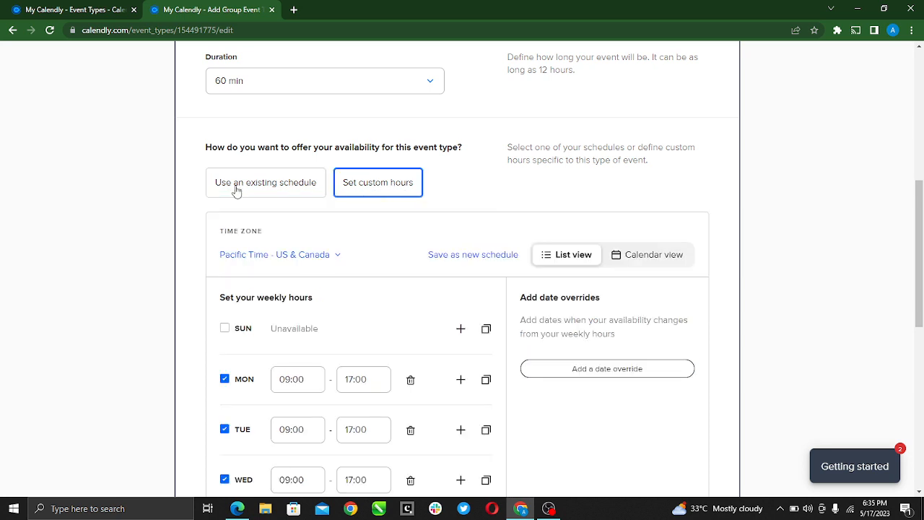
{"action": "left_click", "coordinate": [265, 182]}
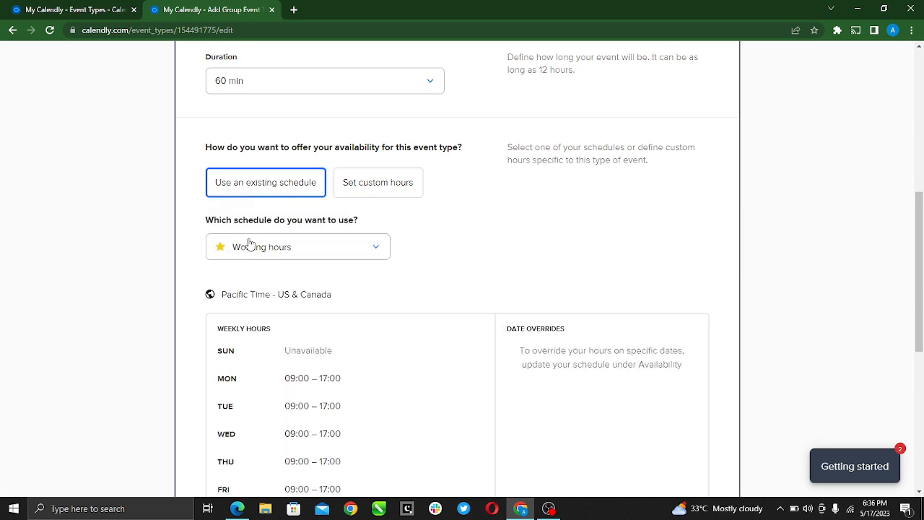
{"action": "left_click", "coordinate": [298, 247]}
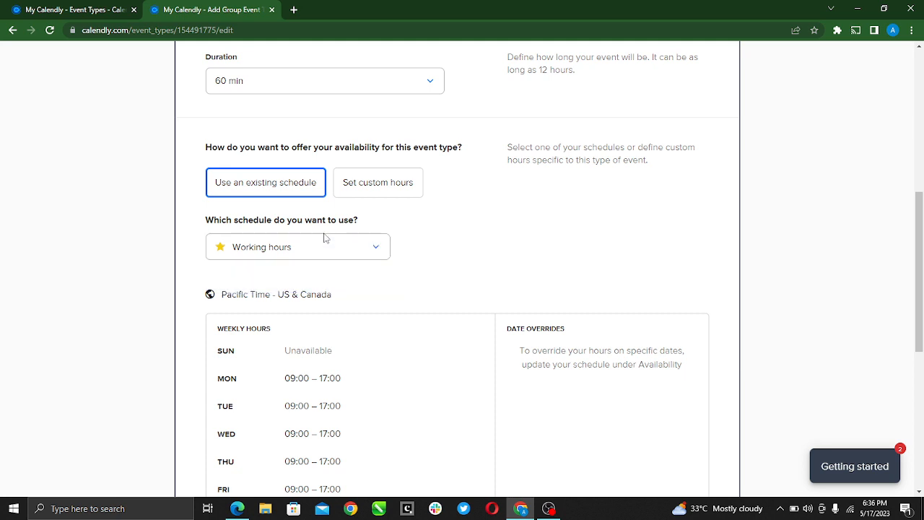
Tick the 'Before event' buffer checkbox, keeping its 15 min duration
{"action": "scroll", "scroll_direction": "down", "scroll_amount": 3}
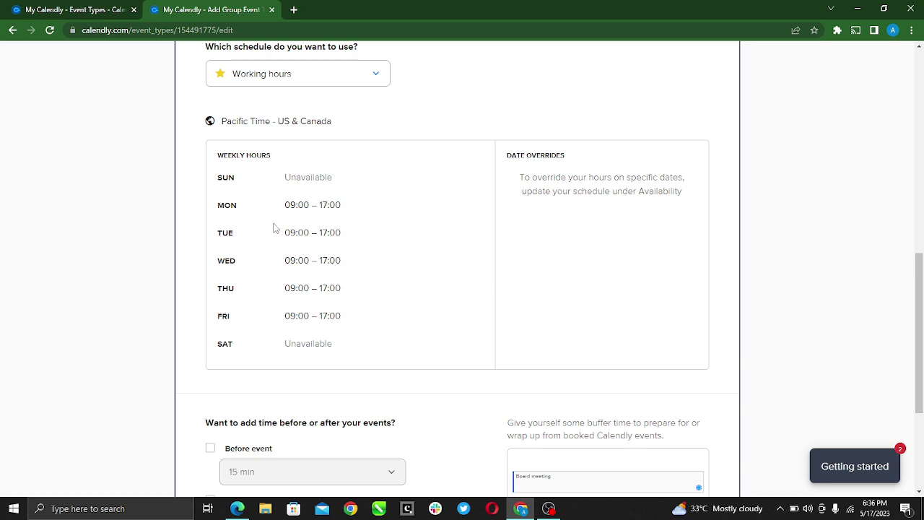
{"action": "scroll", "scroll_direction": "down", "scroll_amount": 3}
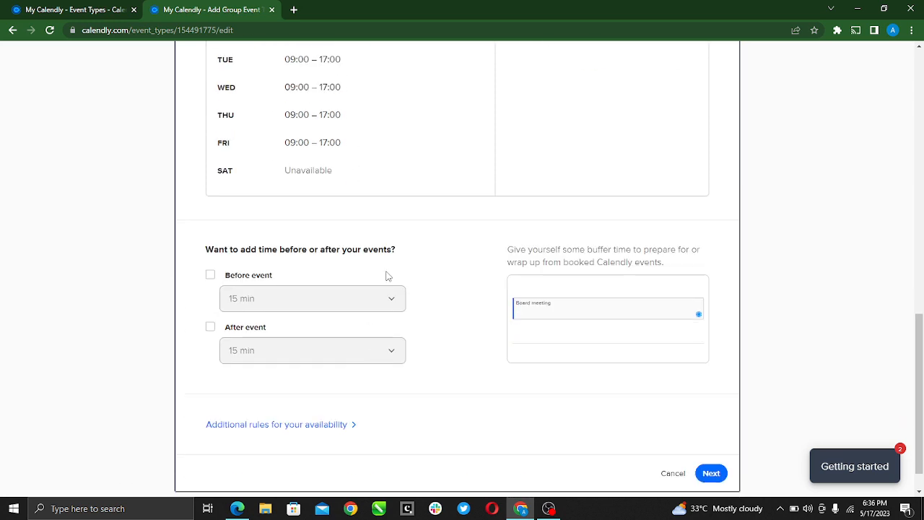
{"action": "scroll", "scroll_direction": "down", "scroll_amount": 3}
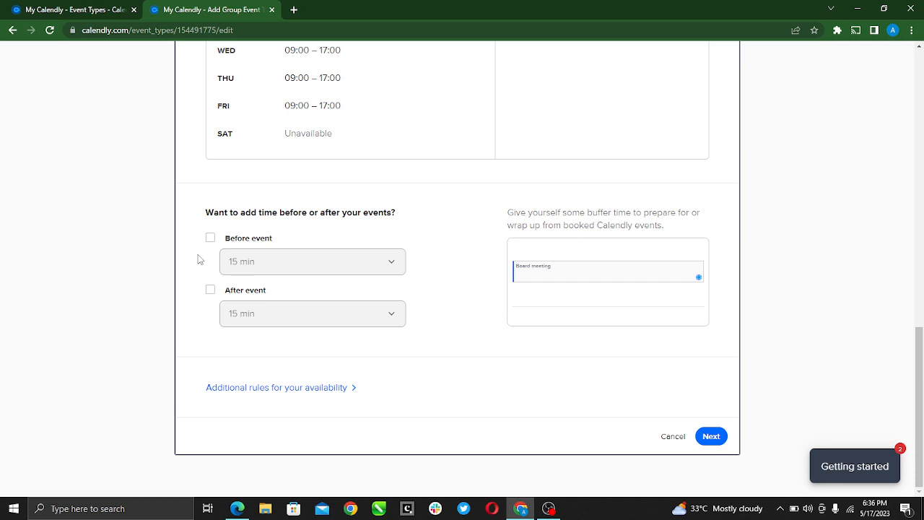
{"action": "mouse_move", "coordinate": [249, 223]}
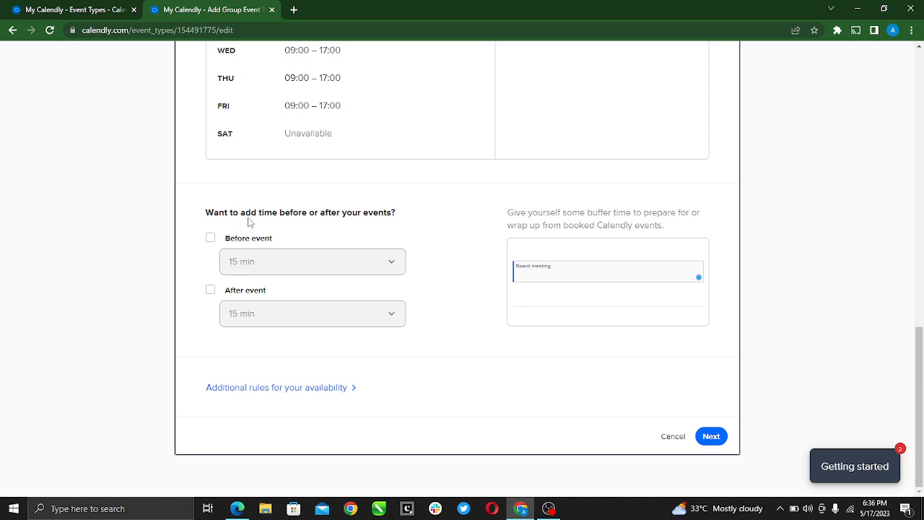
{"action": "mouse_move", "coordinate": [350, 220]}
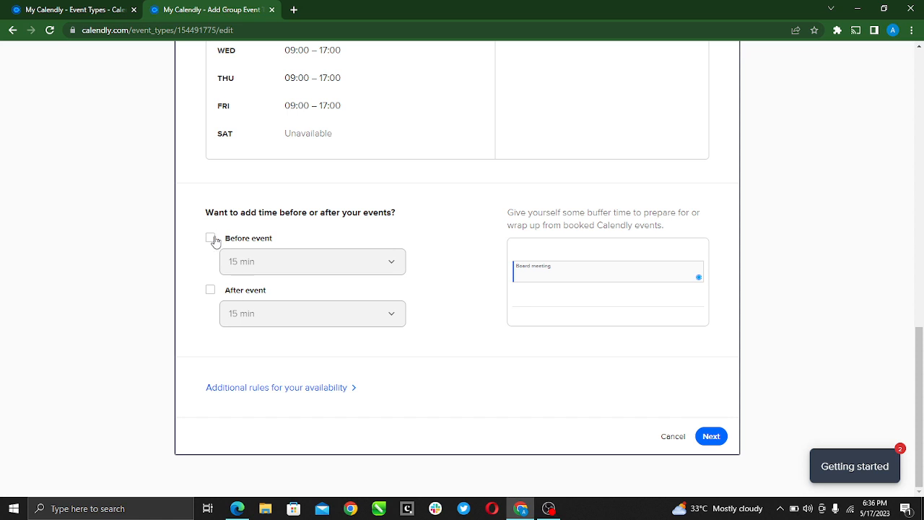
{"action": "left_click", "coordinate": [210, 237]}
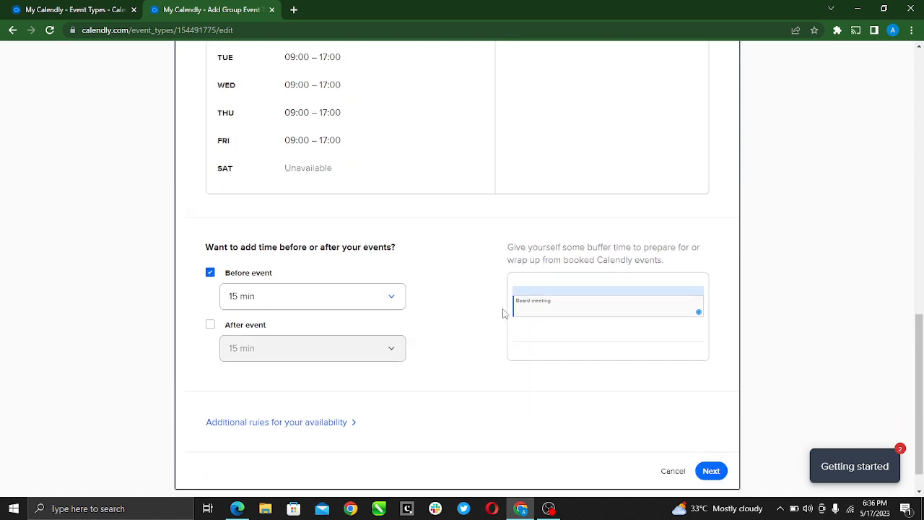
{"action": "scroll", "scroll_direction": "down", "scroll_amount": 3}
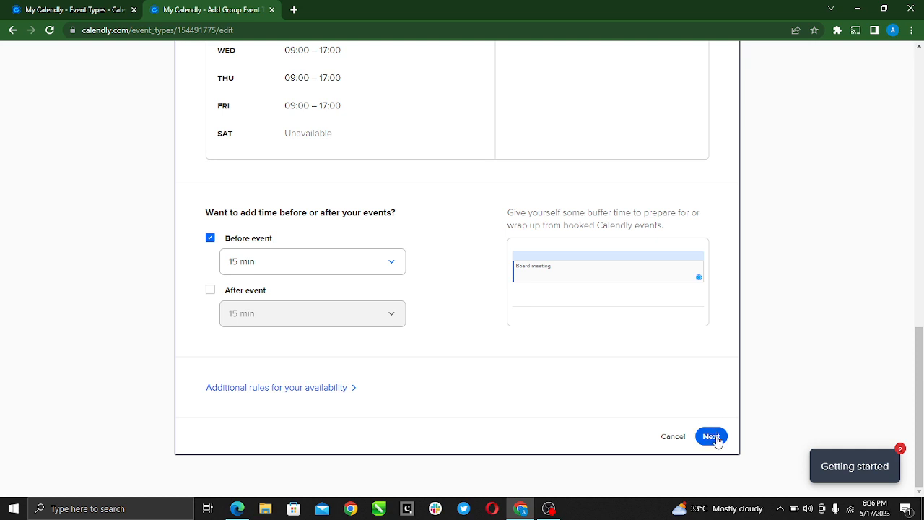
Save the scheduling settings, review the Edit Group Event Type summary, then go Back
{"action": "left_click", "coordinate": [711, 436]}
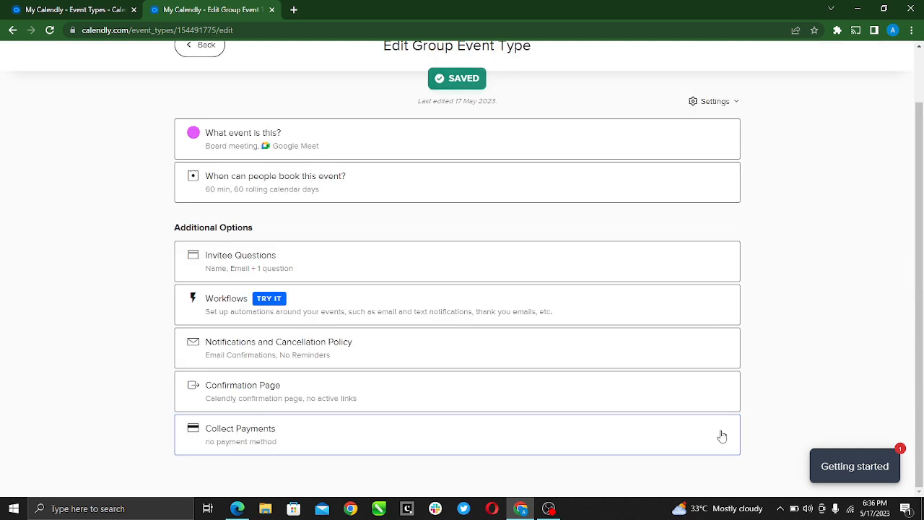
{"action": "scroll", "scroll_direction": "up", "scroll_amount": 3}
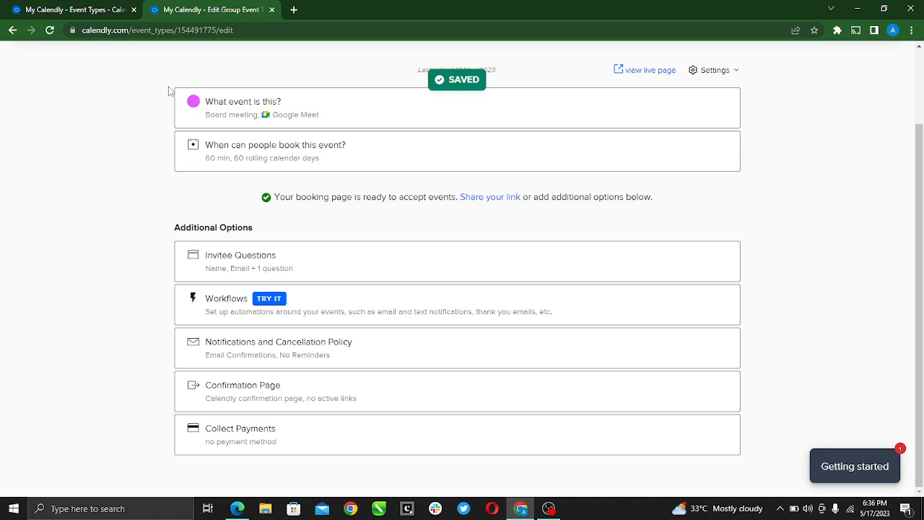
{"action": "mouse_move", "coordinate": [334, 281]}
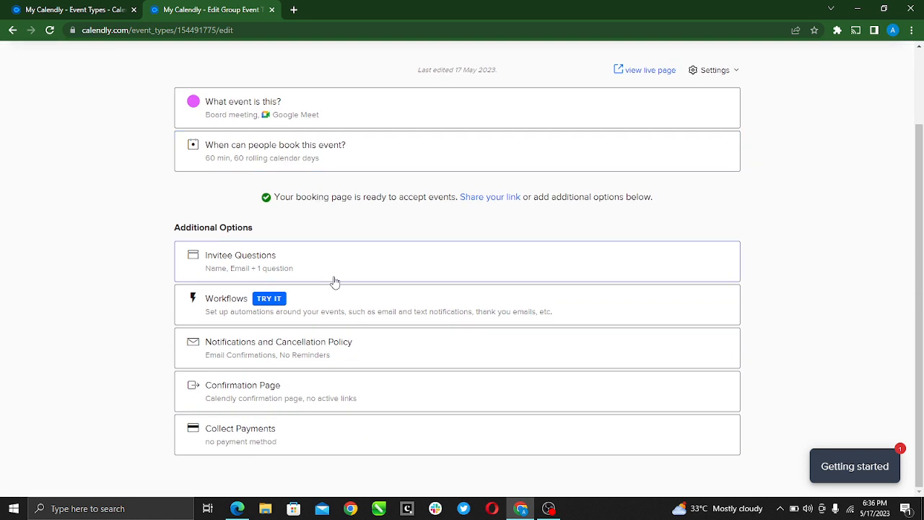
{"action": "scroll", "scroll_direction": "up", "scroll_amount": 3}
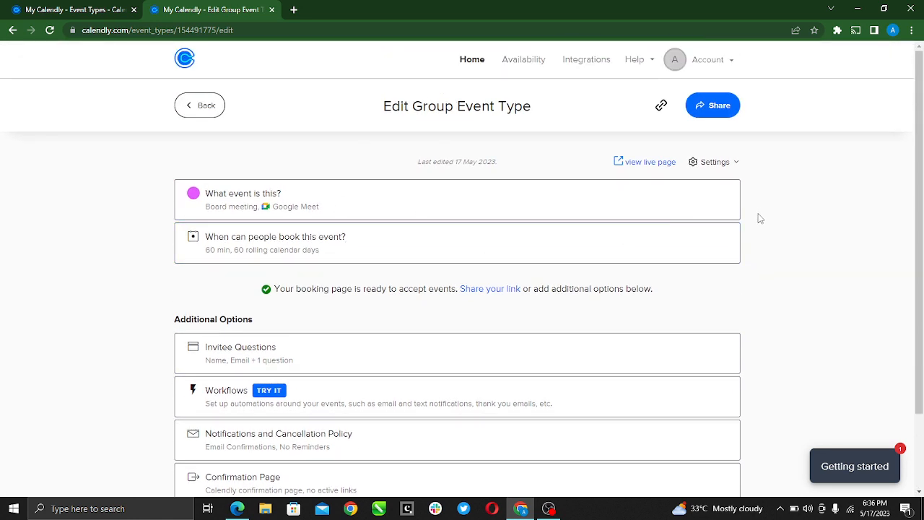
{"action": "mouse_move", "coordinate": [250, 253]}
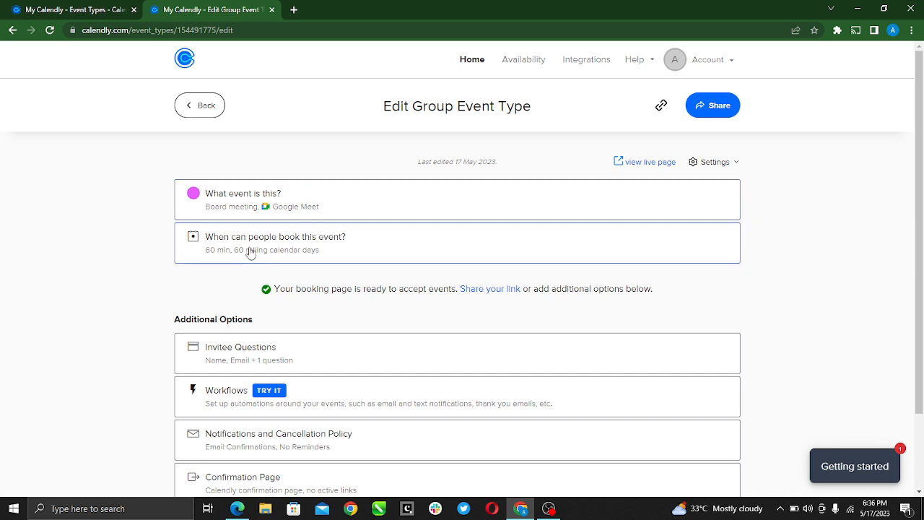
{"action": "scroll", "scroll_direction": "down", "scroll_amount": 3}
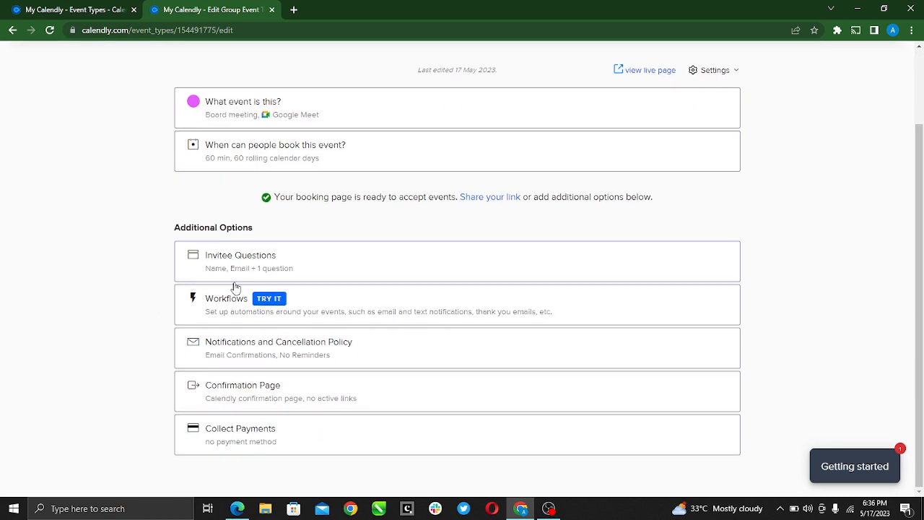
{"action": "mouse_move", "coordinate": [436, 339]}
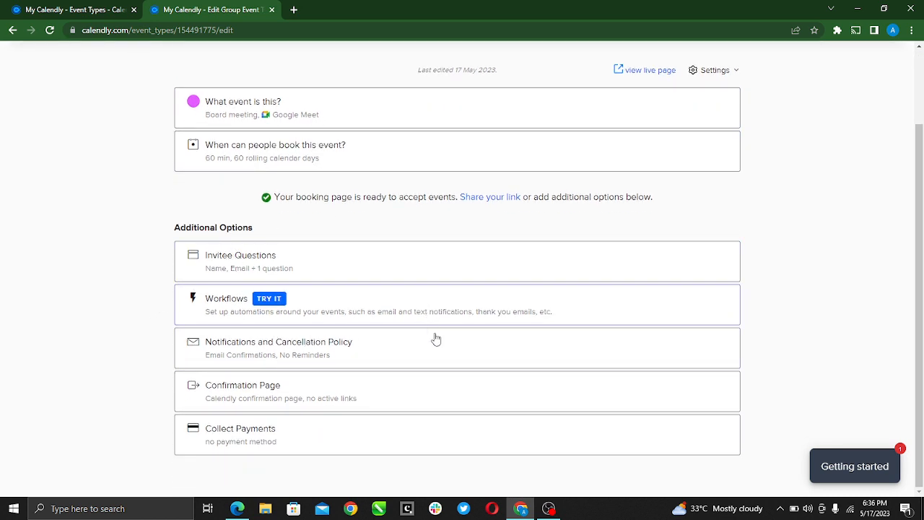
{"action": "mouse_move", "coordinate": [404, 219]}
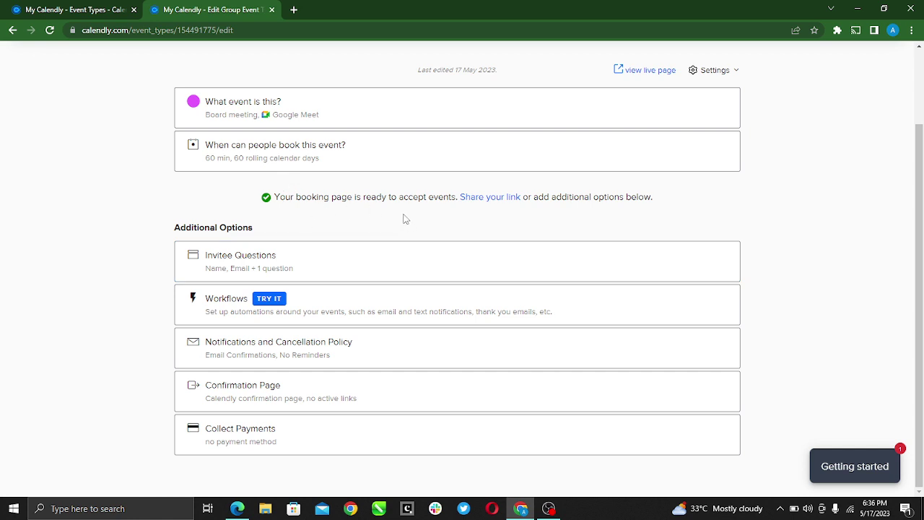
{"action": "mouse_move", "coordinate": [485, 220]}
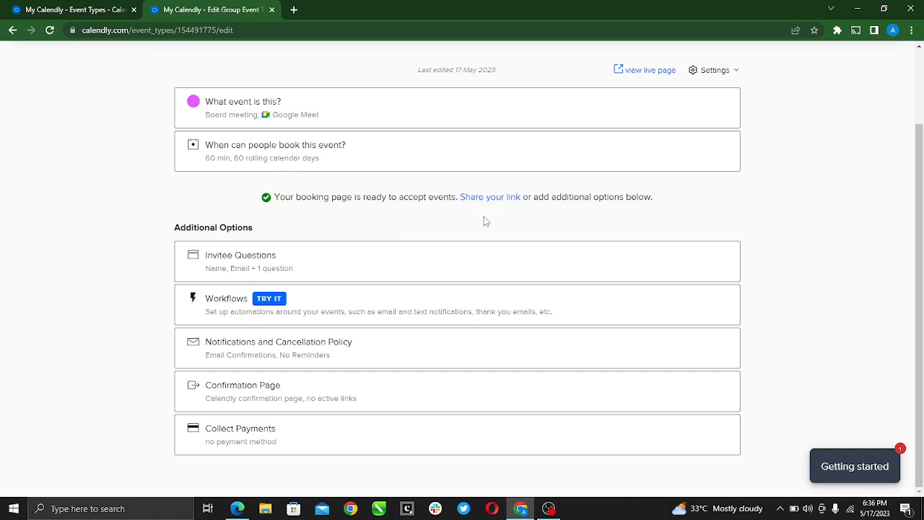
{"action": "mouse_move", "coordinate": [376, 431]}
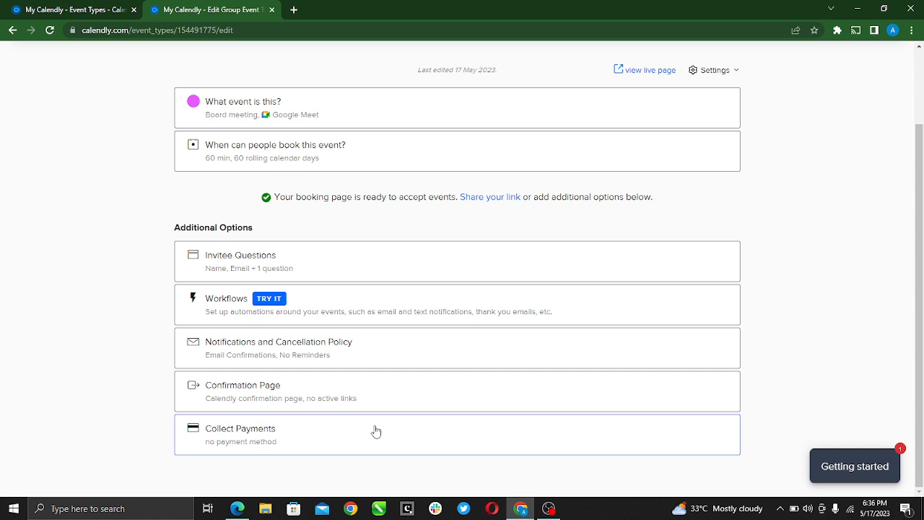
{"action": "mouse_move", "coordinate": [446, 321]}
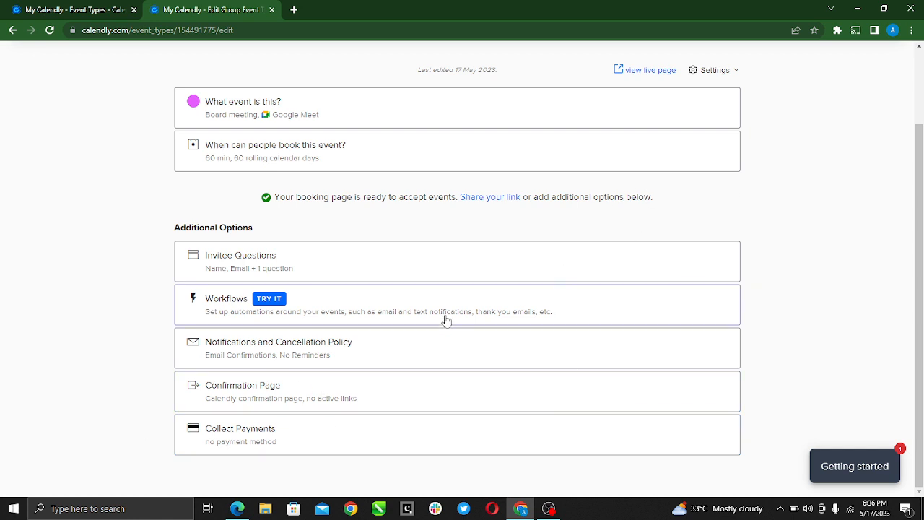
{"action": "mouse_move", "coordinate": [273, 425]}
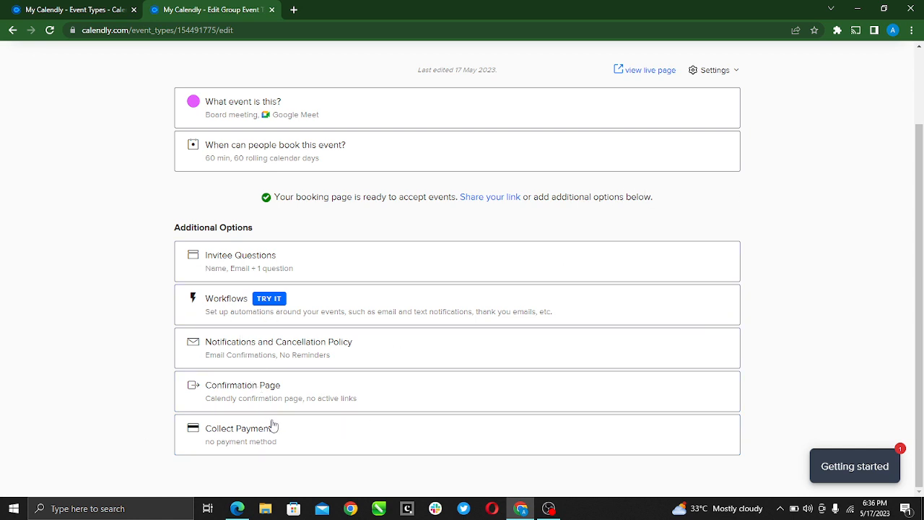
{"action": "scroll", "scroll_direction": "up", "scroll_amount": 3}
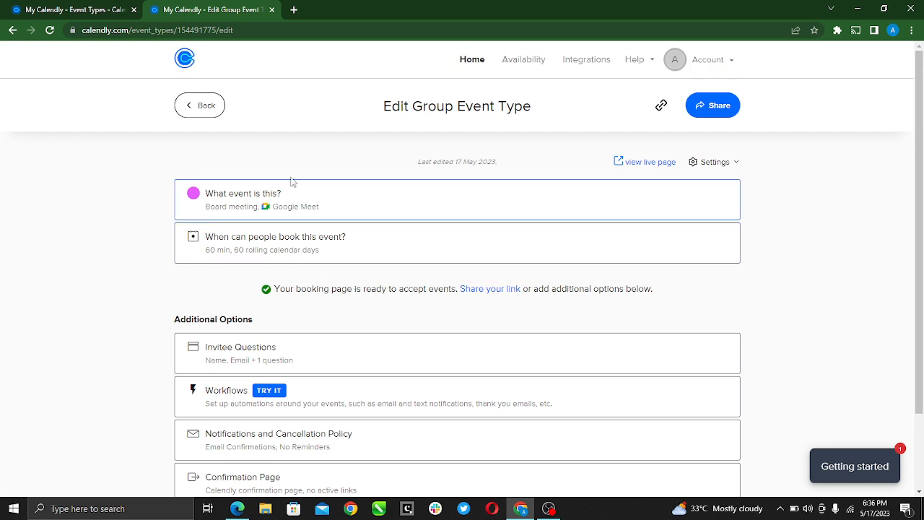
{"action": "mouse_move", "coordinate": [223, 124]}
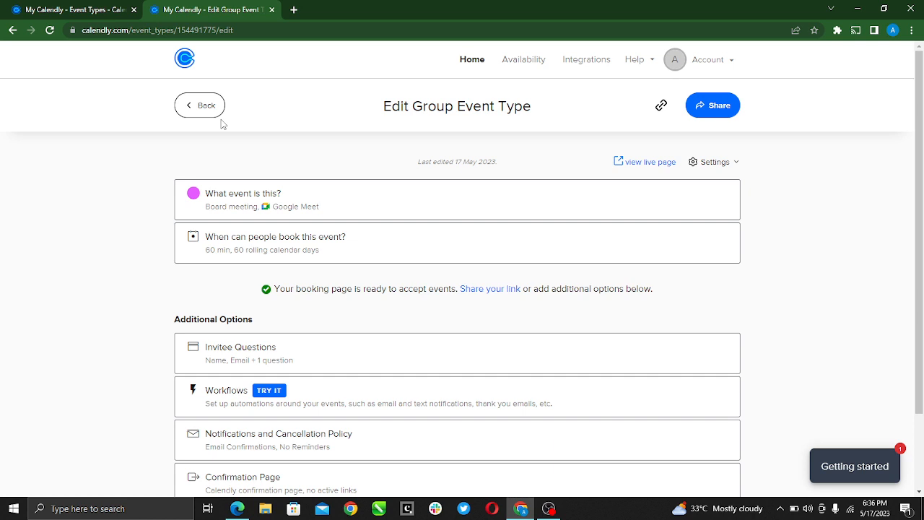
{"action": "mouse_move", "coordinate": [150, 133]}
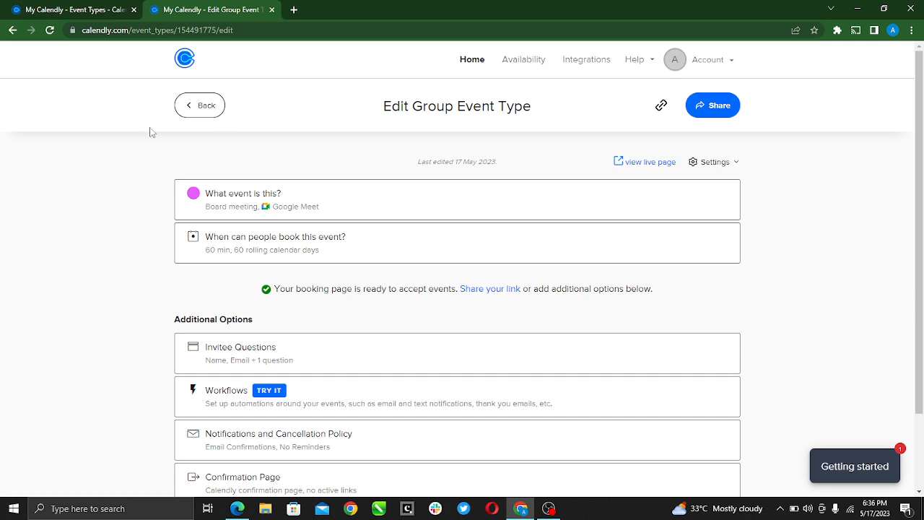
{"action": "scroll", "scroll_direction": "down", "scroll_amount": 3}
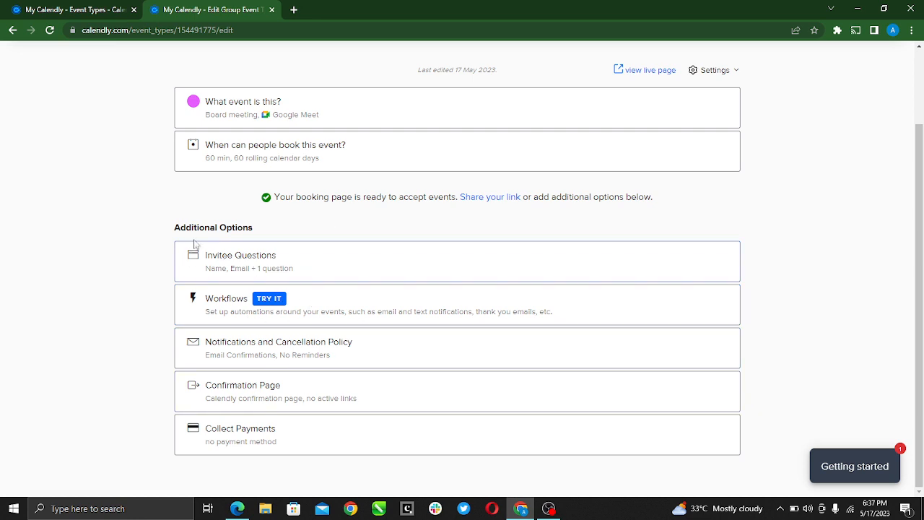
{"action": "mouse_move", "coordinate": [262, 438]}
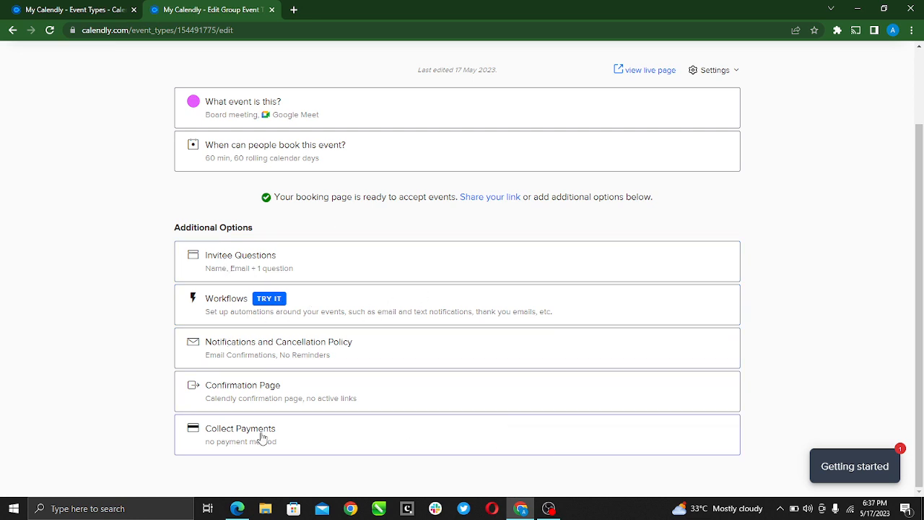
{"action": "scroll", "scroll_direction": "up", "scroll_amount": 3}
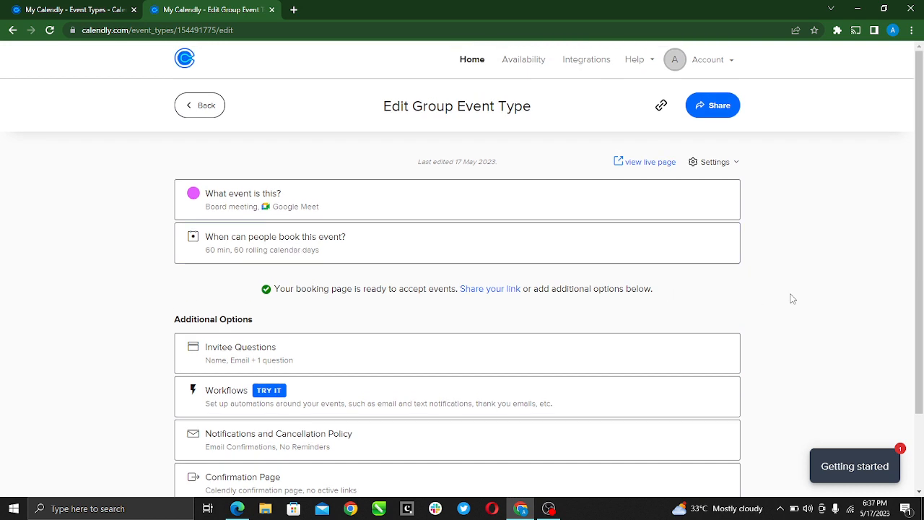
{"action": "mouse_move", "coordinate": [711, 104]}
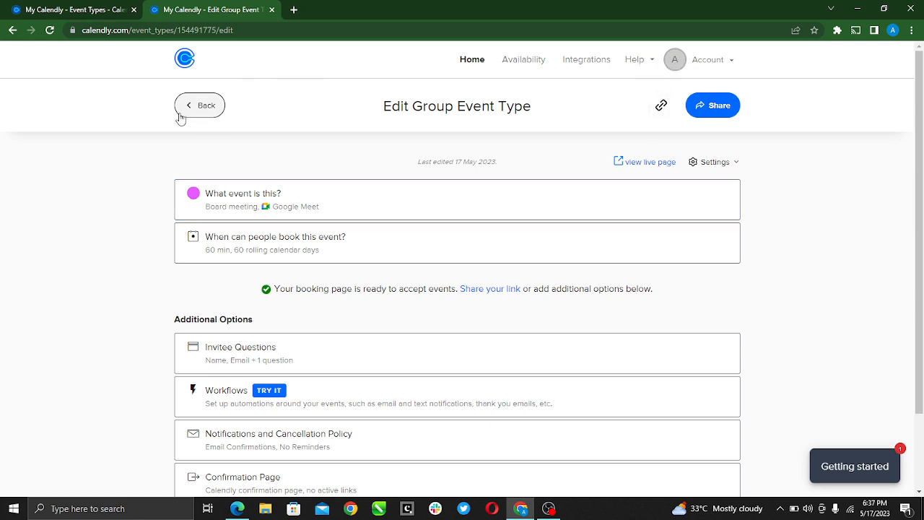
{"action": "left_click", "coordinate": [199, 105]}
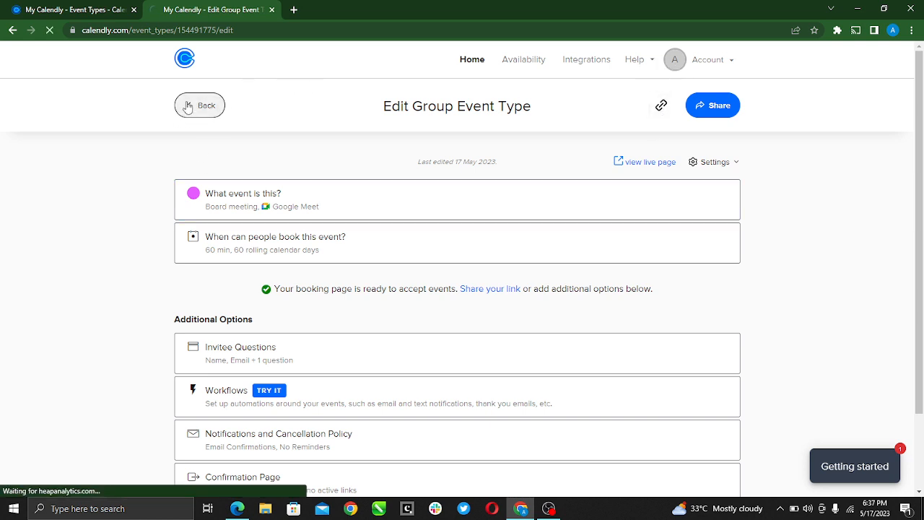
{"action": "left_click", "coordinate": [200, 105]}
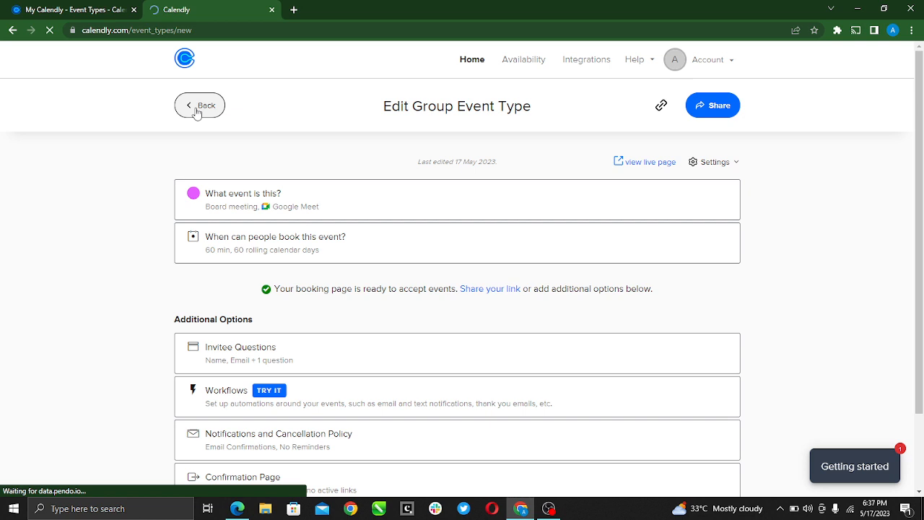